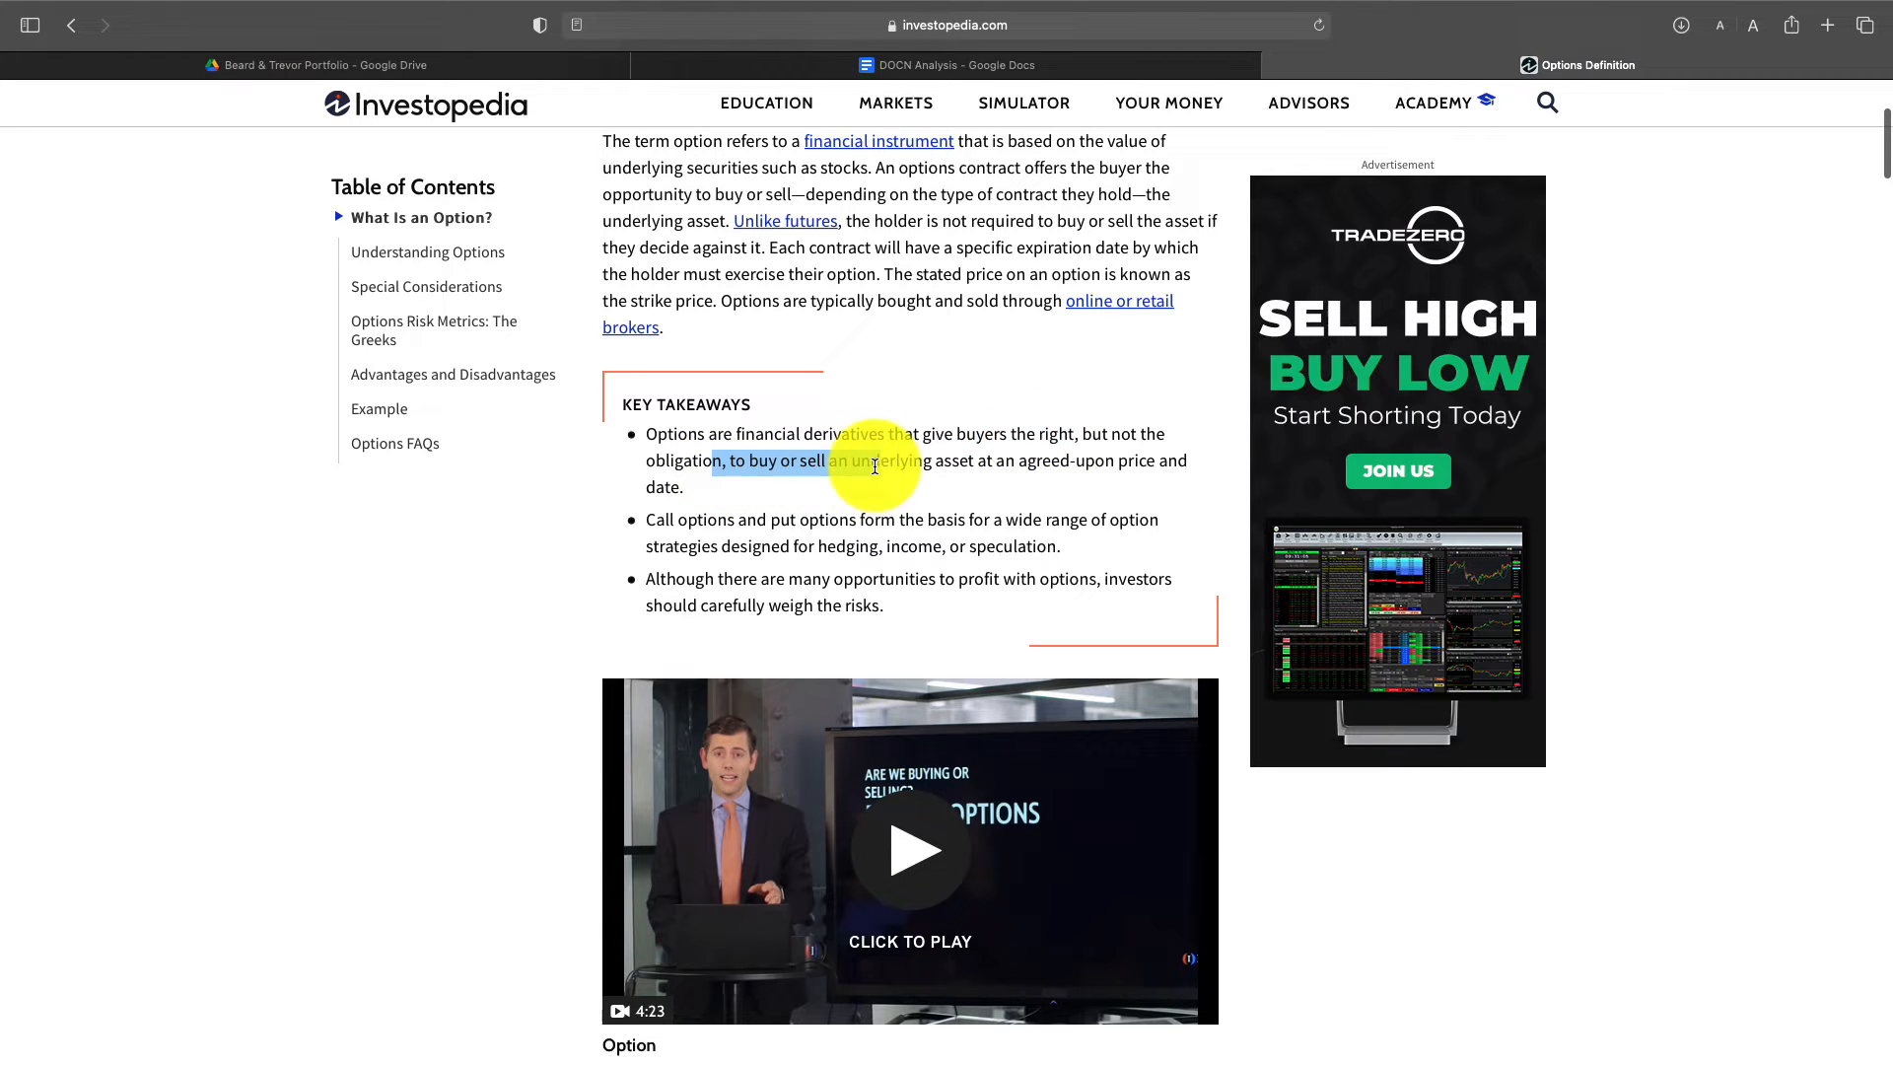
Highlight the 'right to buy or sell' takeaway in the Investopedia options article.
drag(875, 467, 1130, 481)
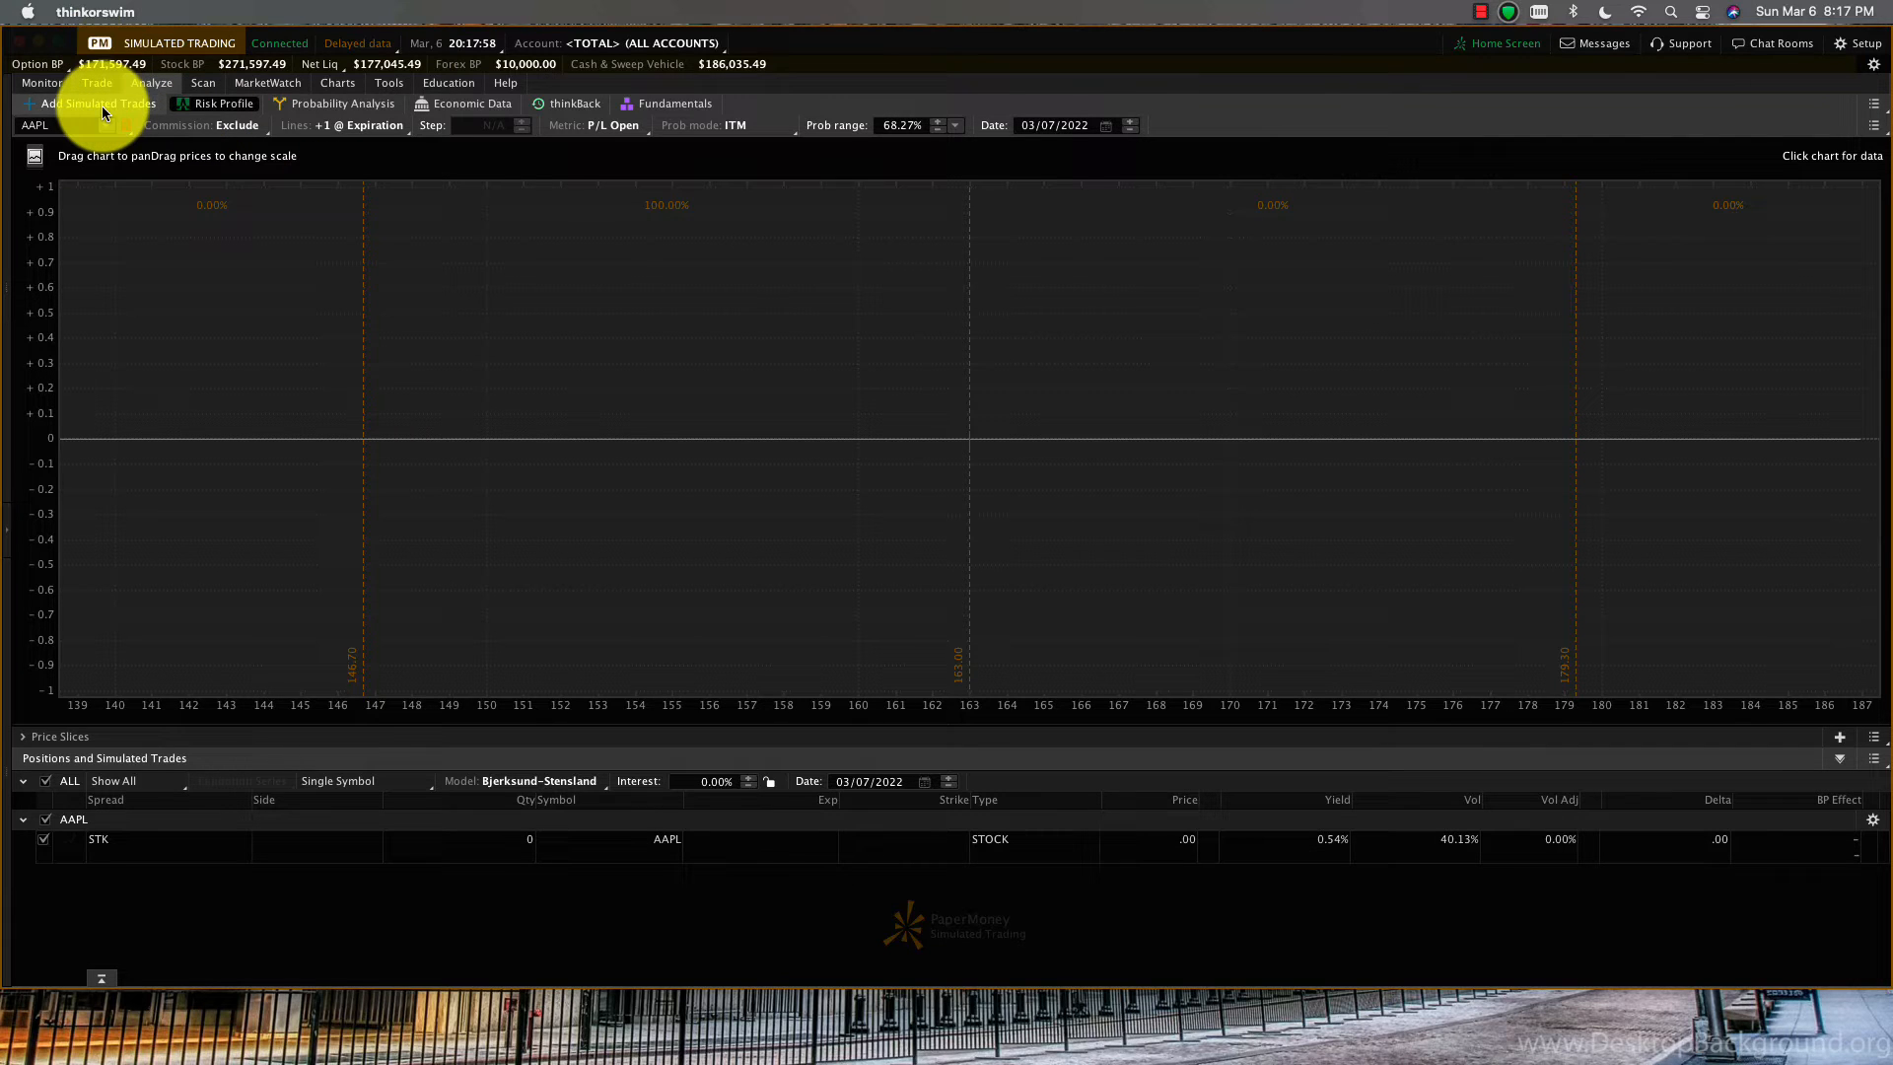
Buy 10 AAPL 20 May 22 160 calls as a simulated trade and view its payoff curve.
click(151, 83)
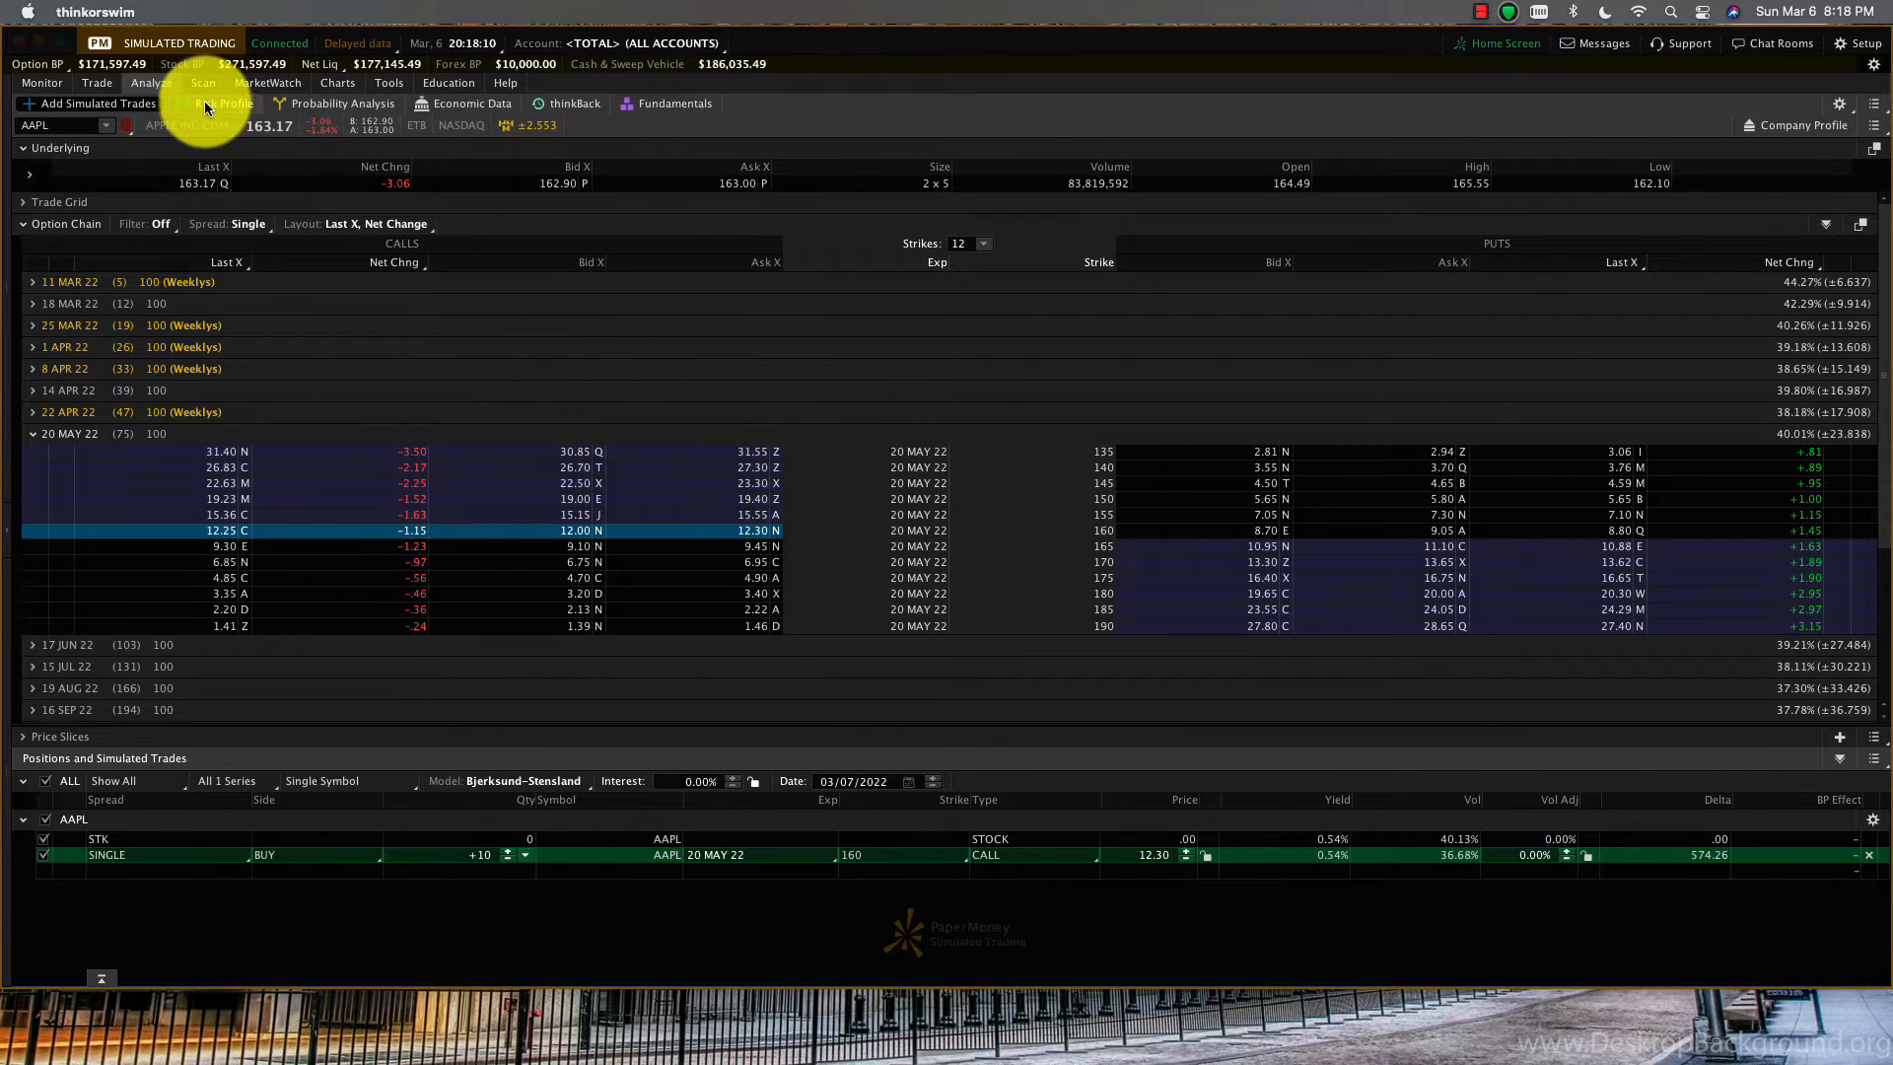
click(221, 105)
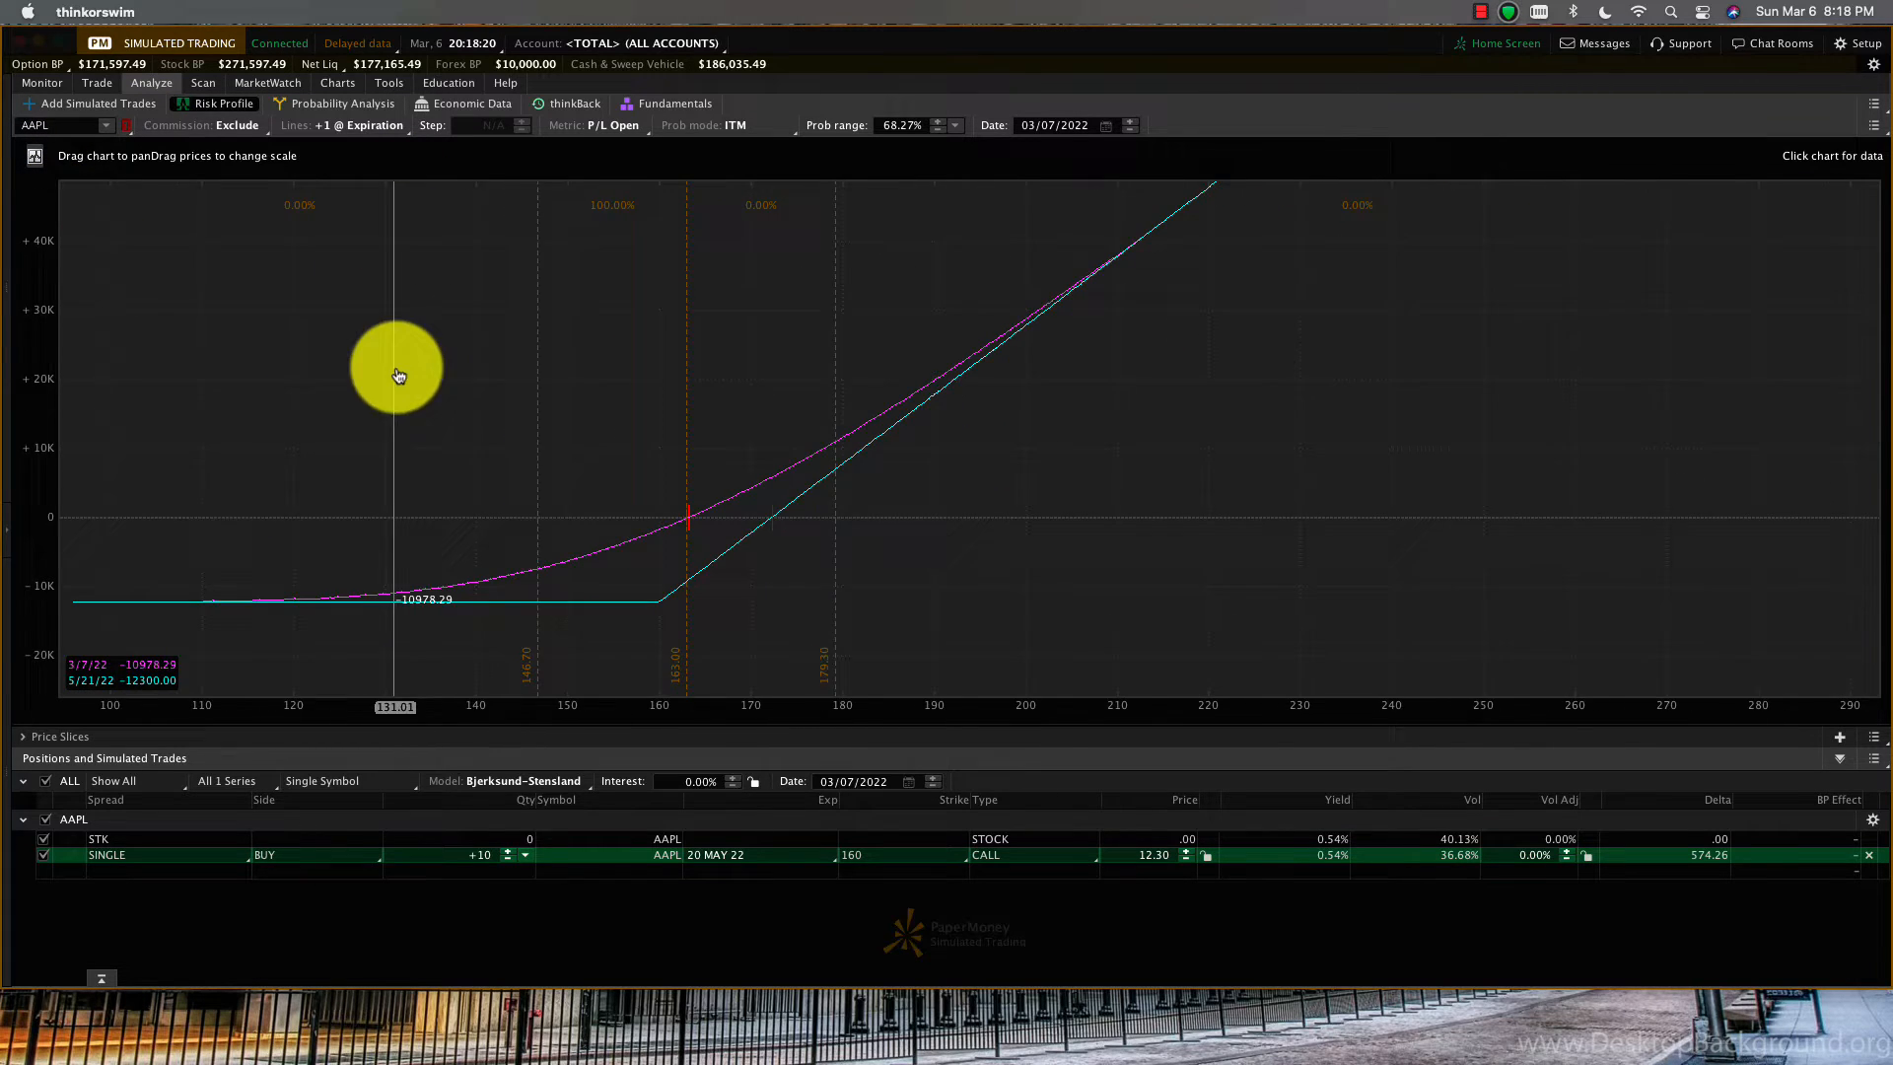
drag(396, 369, 783, 521)
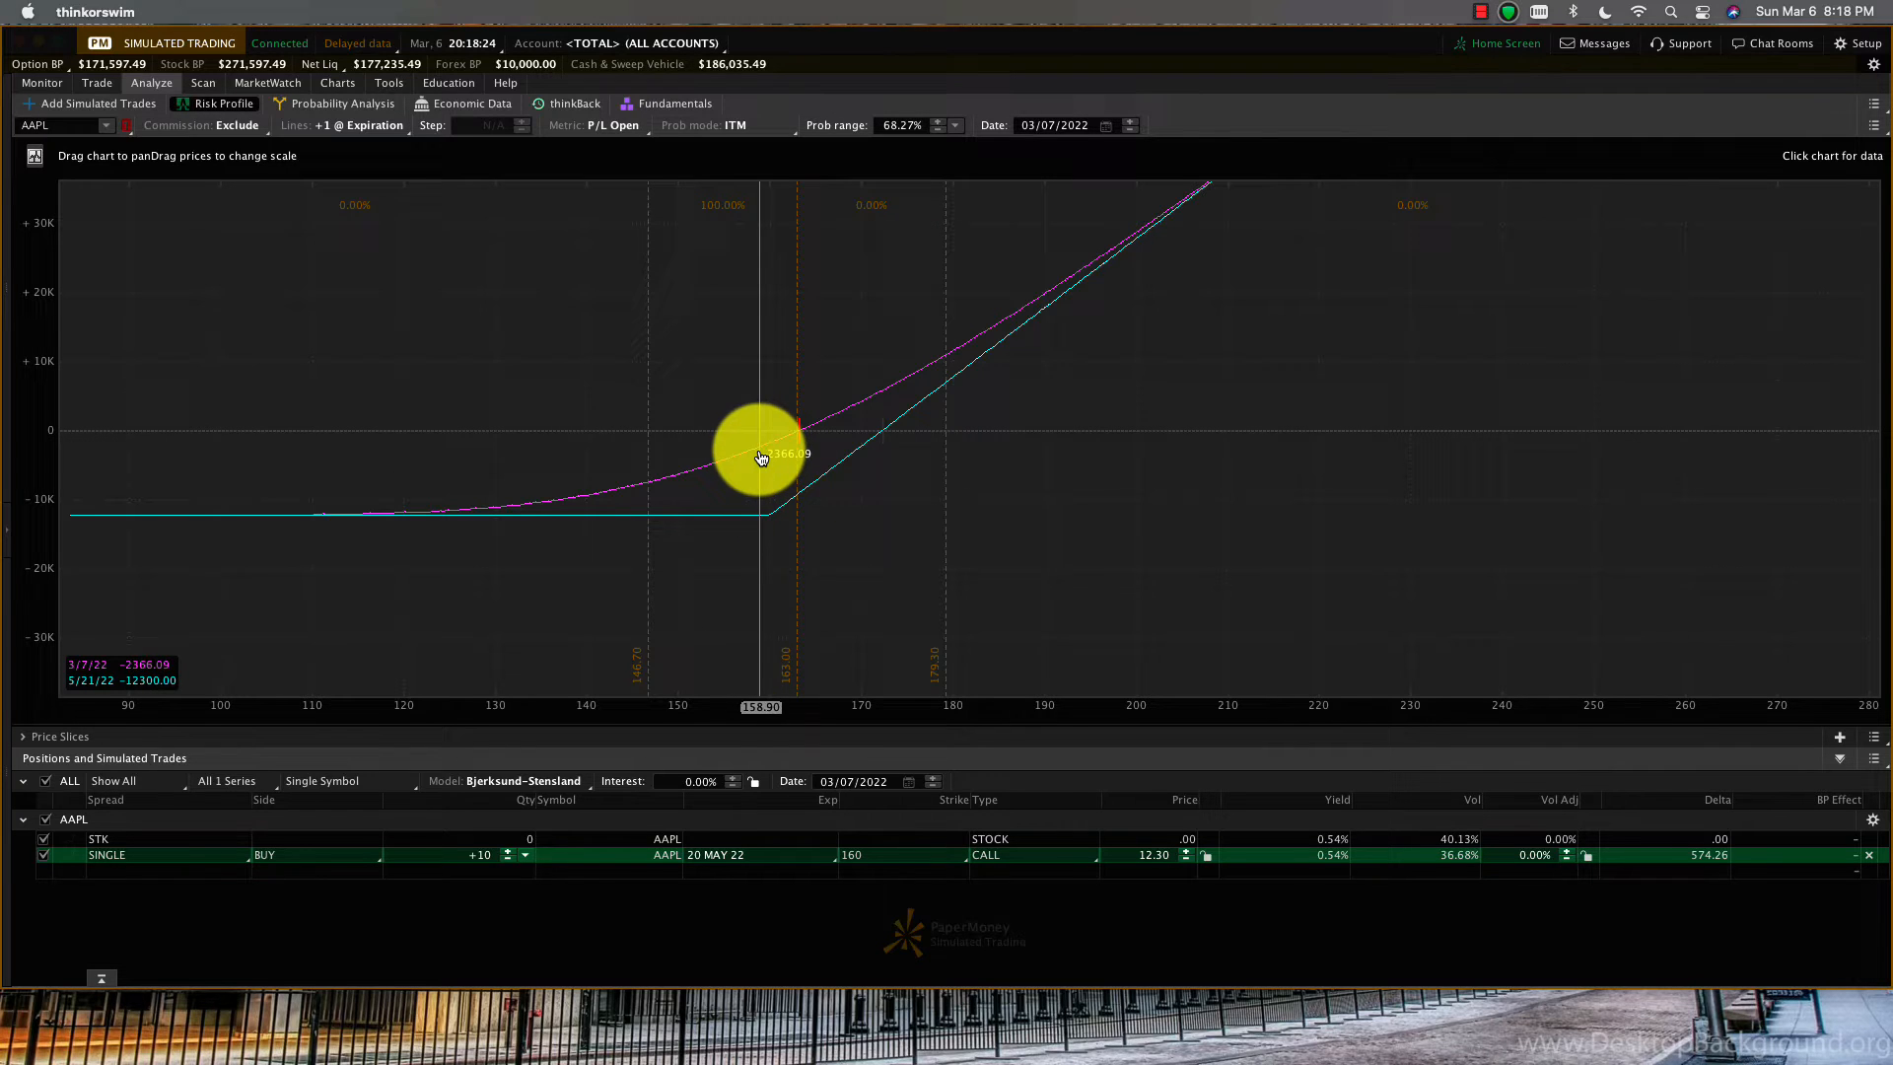
drag(761, 456, 728, 481)
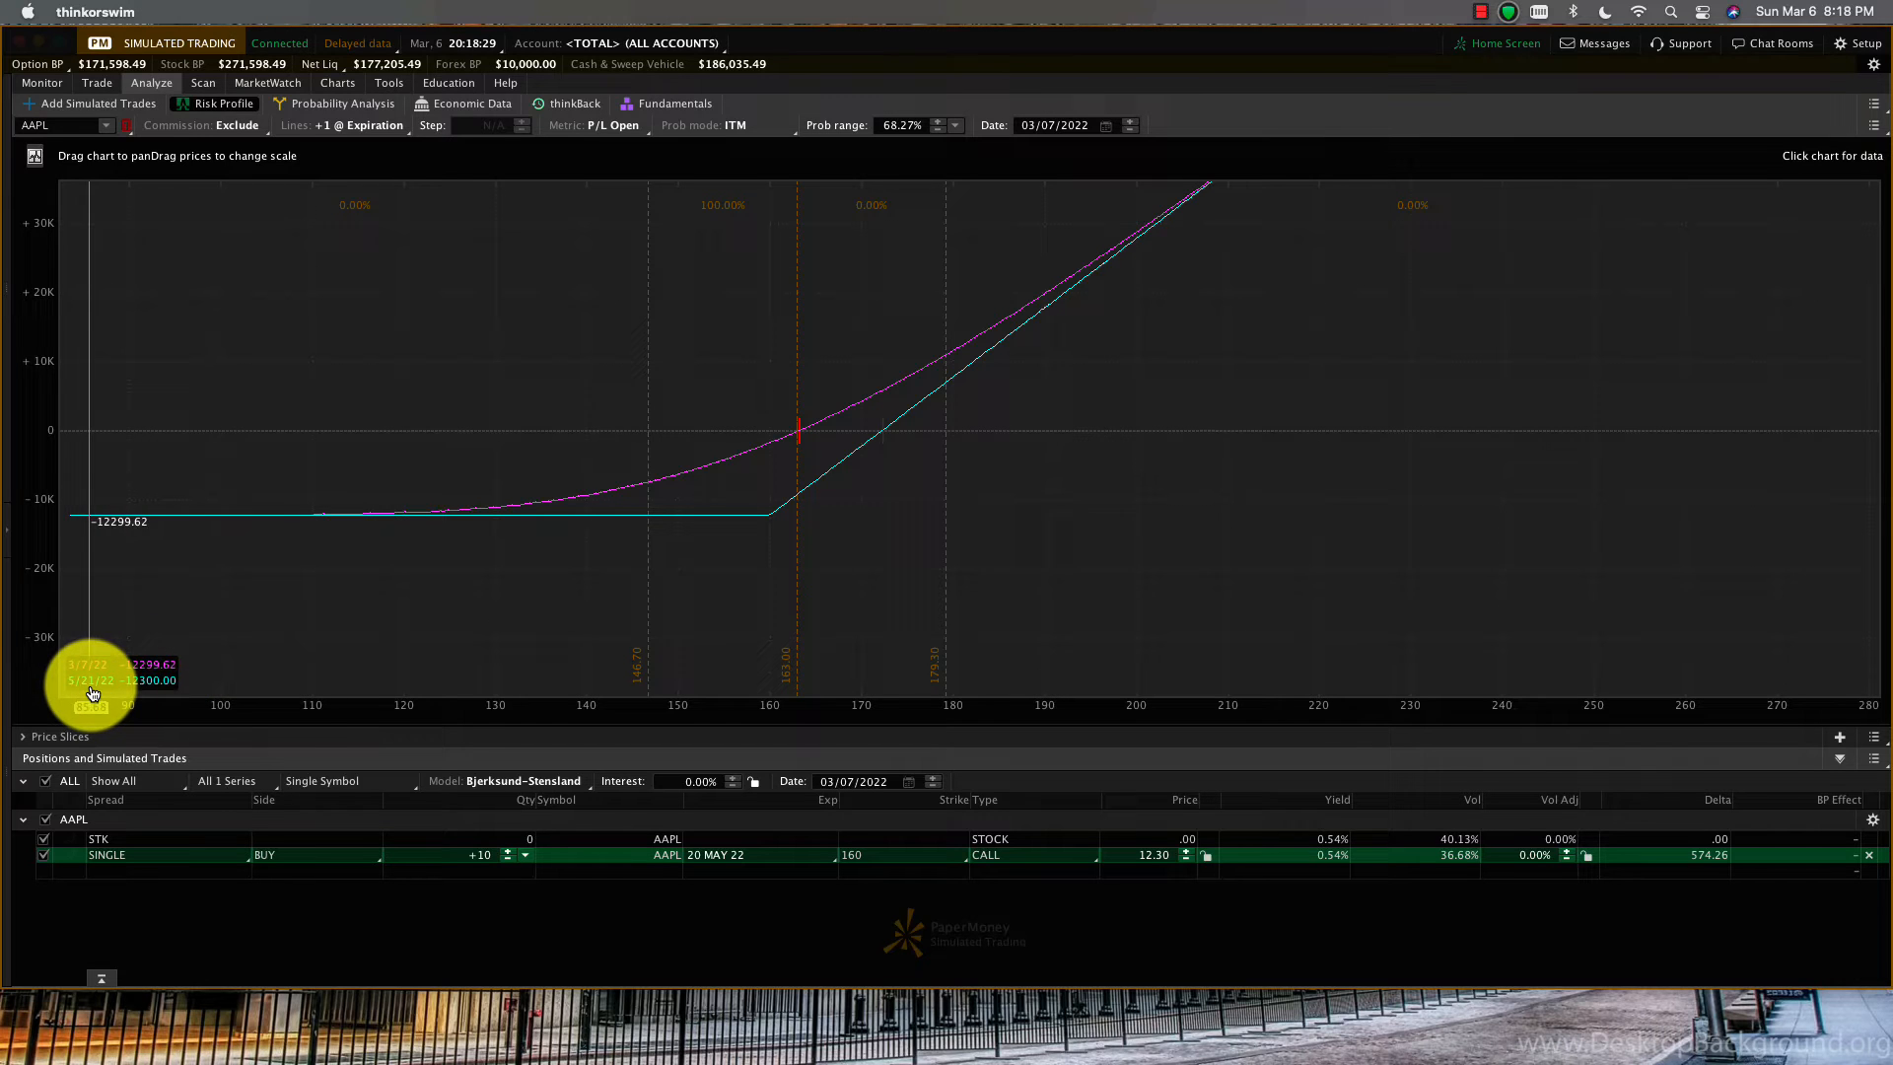
click(96, 83)
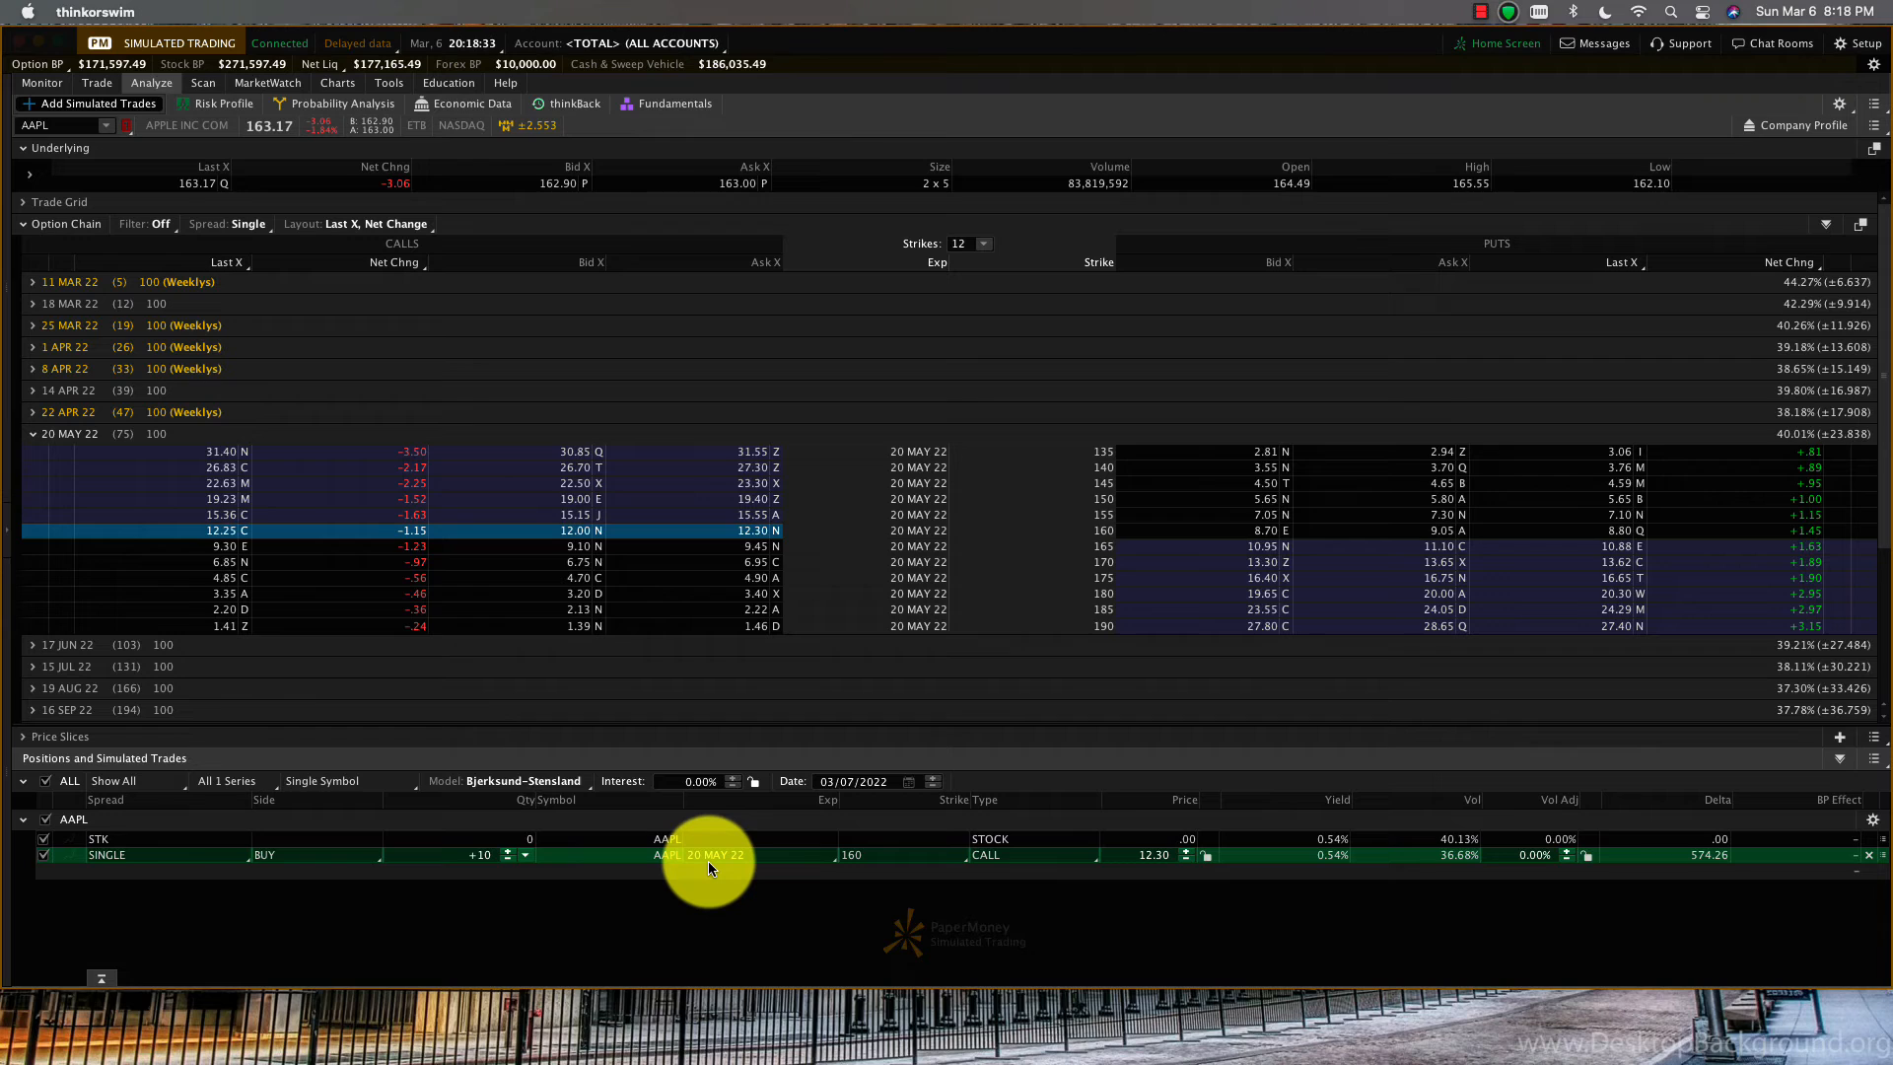
mouse_move(730, 868)
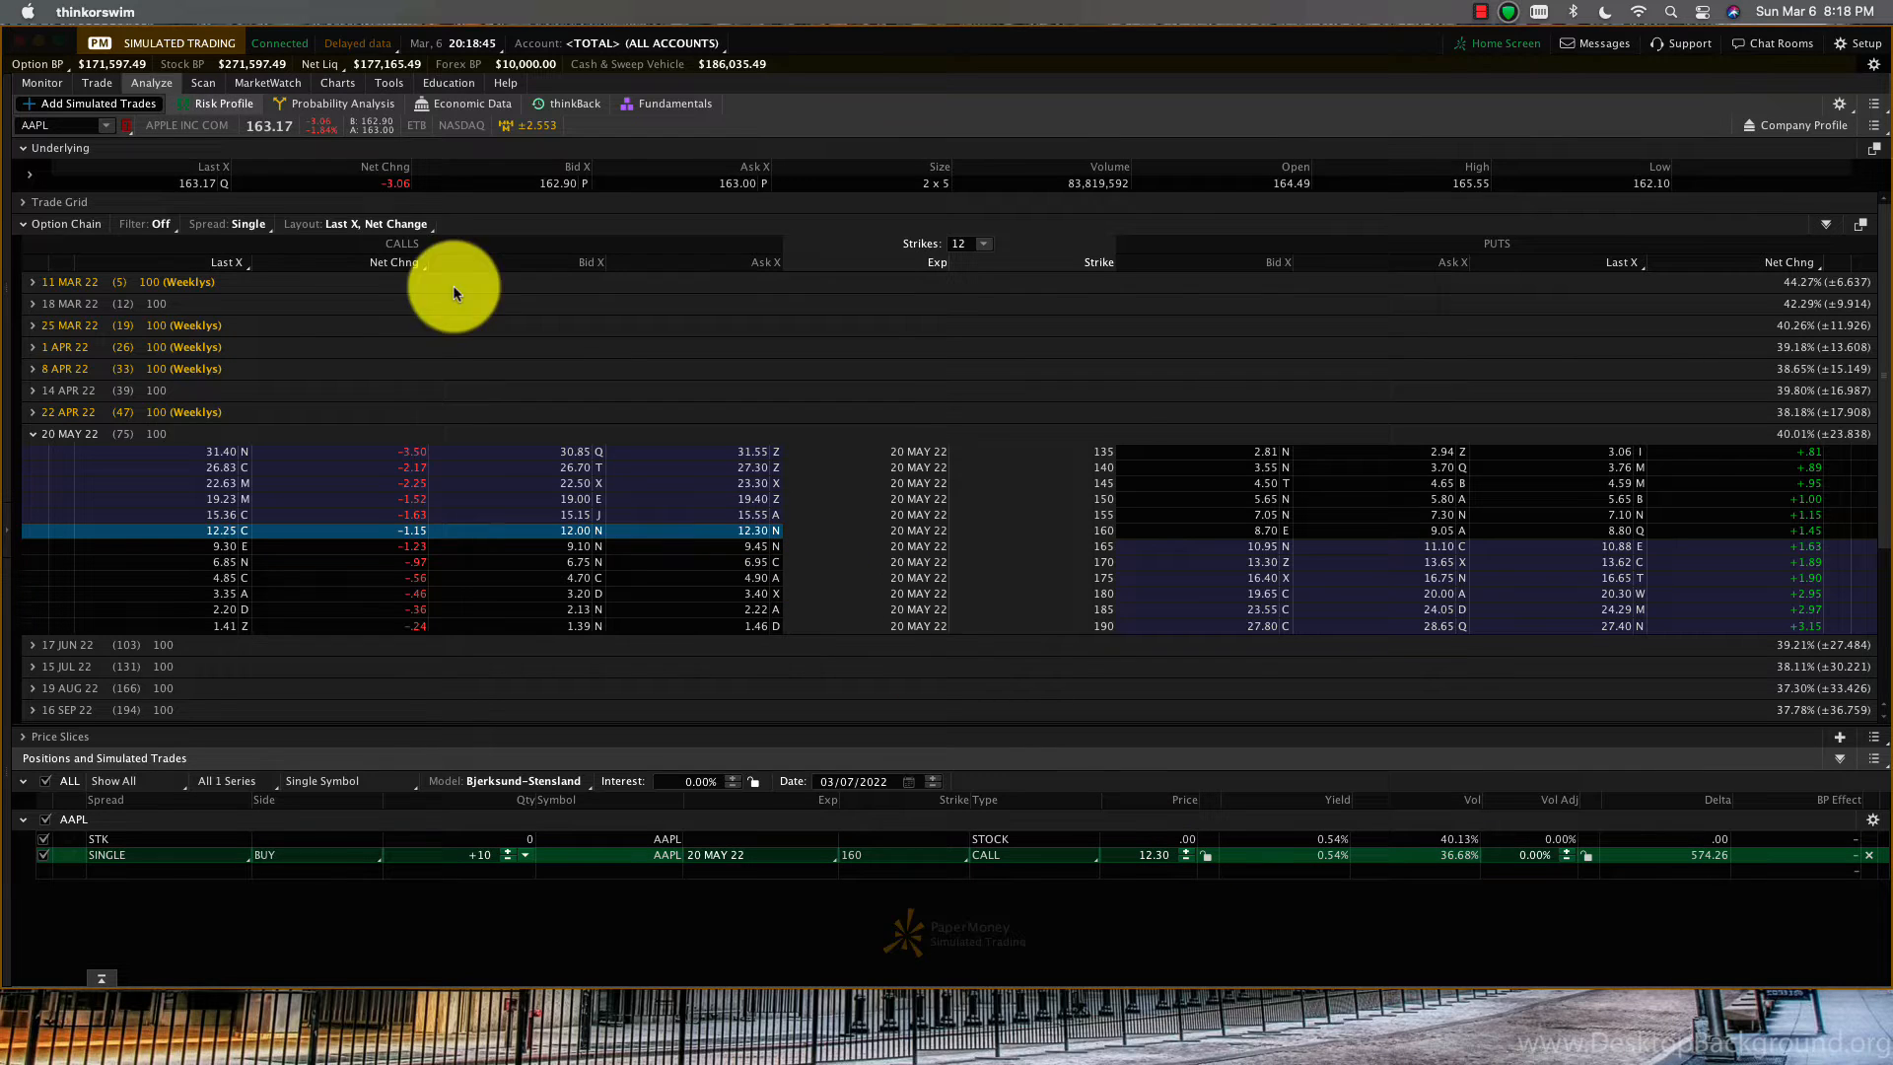
click(223, 104)
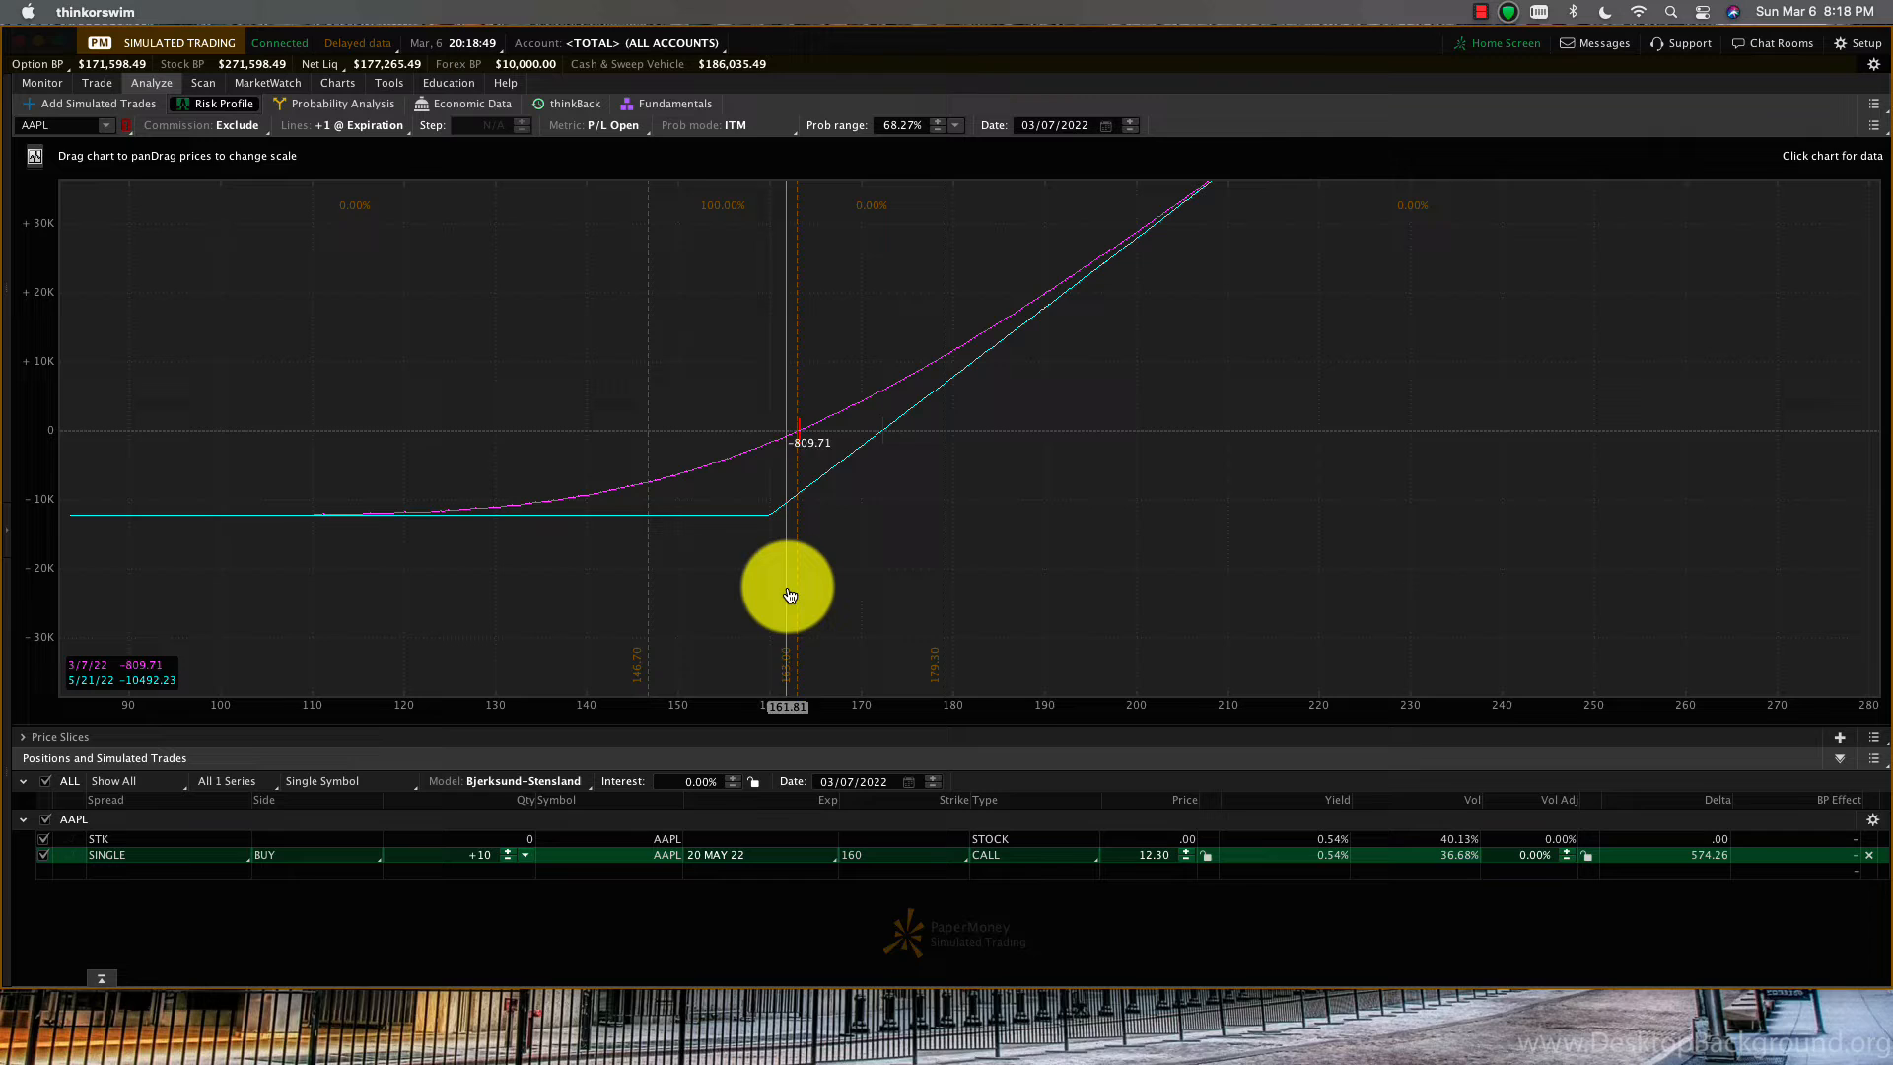
mouse_move(881, 443)
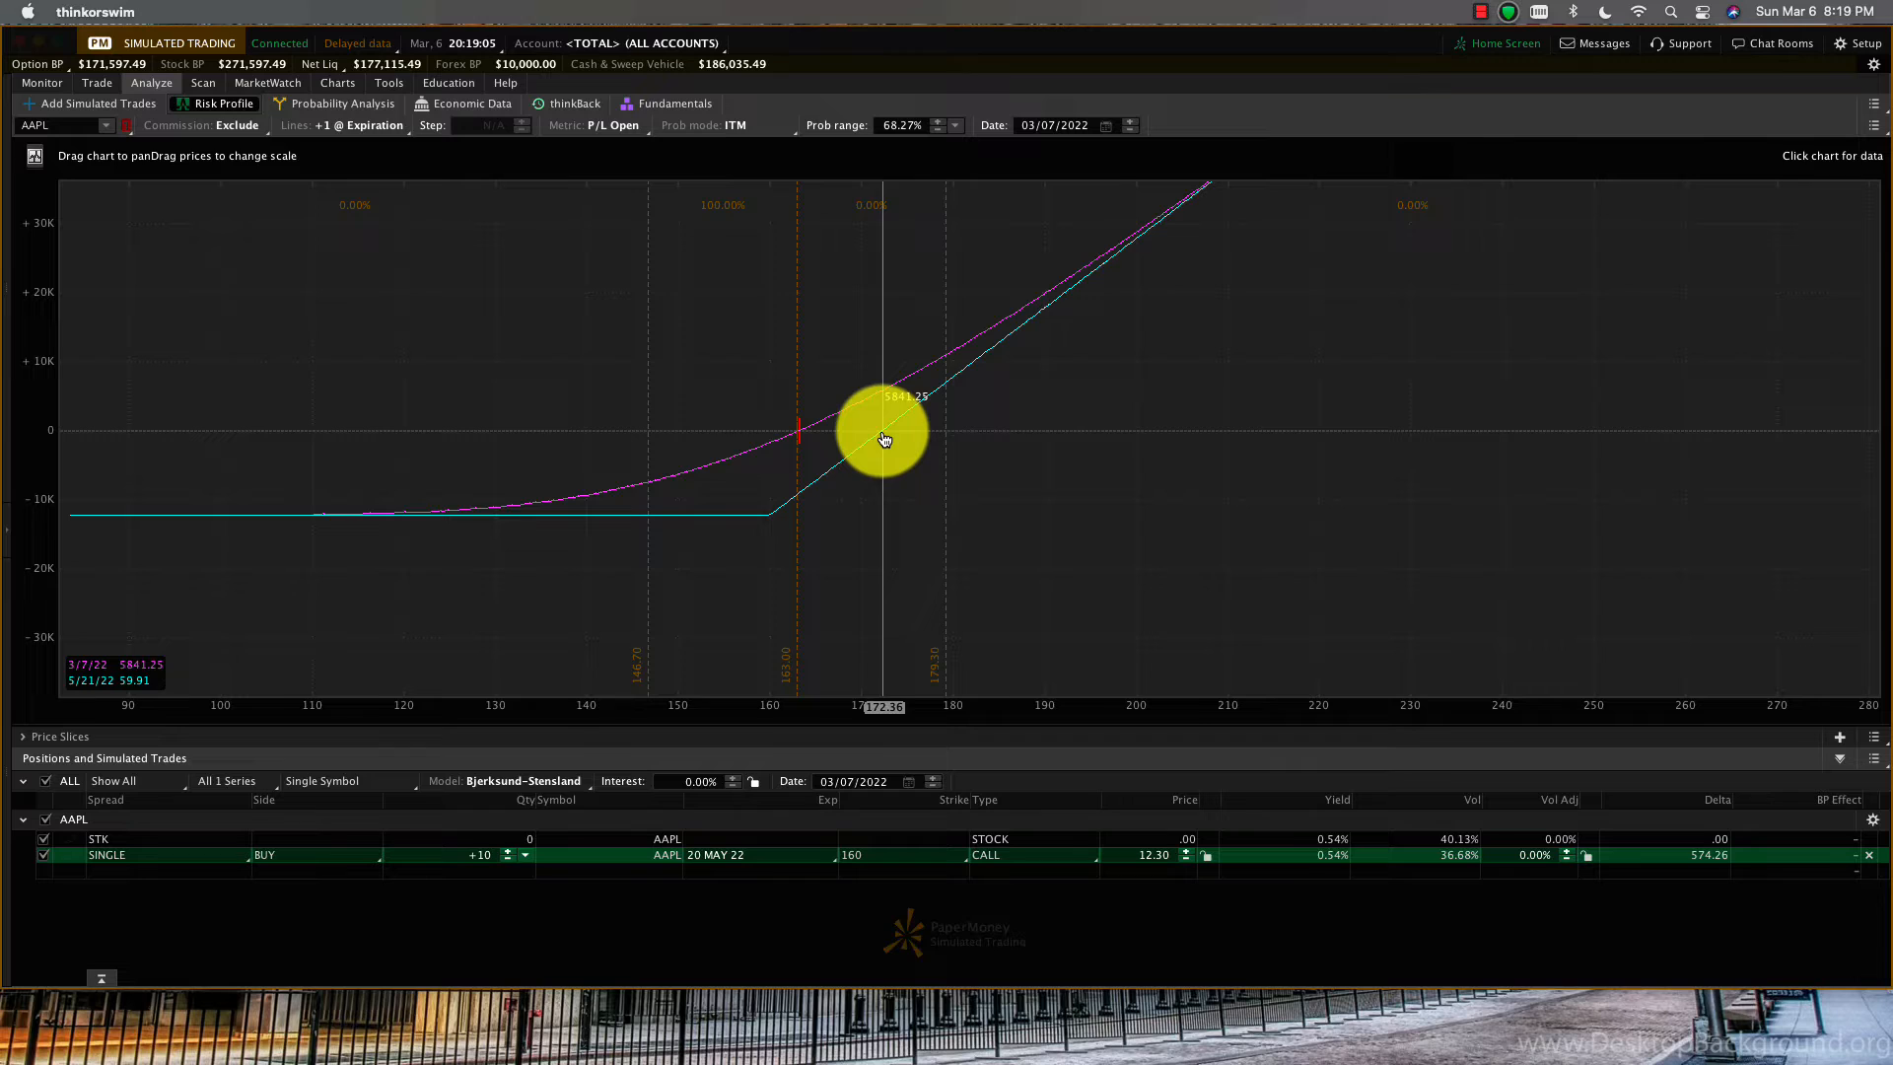
mouse_move(864, 722)
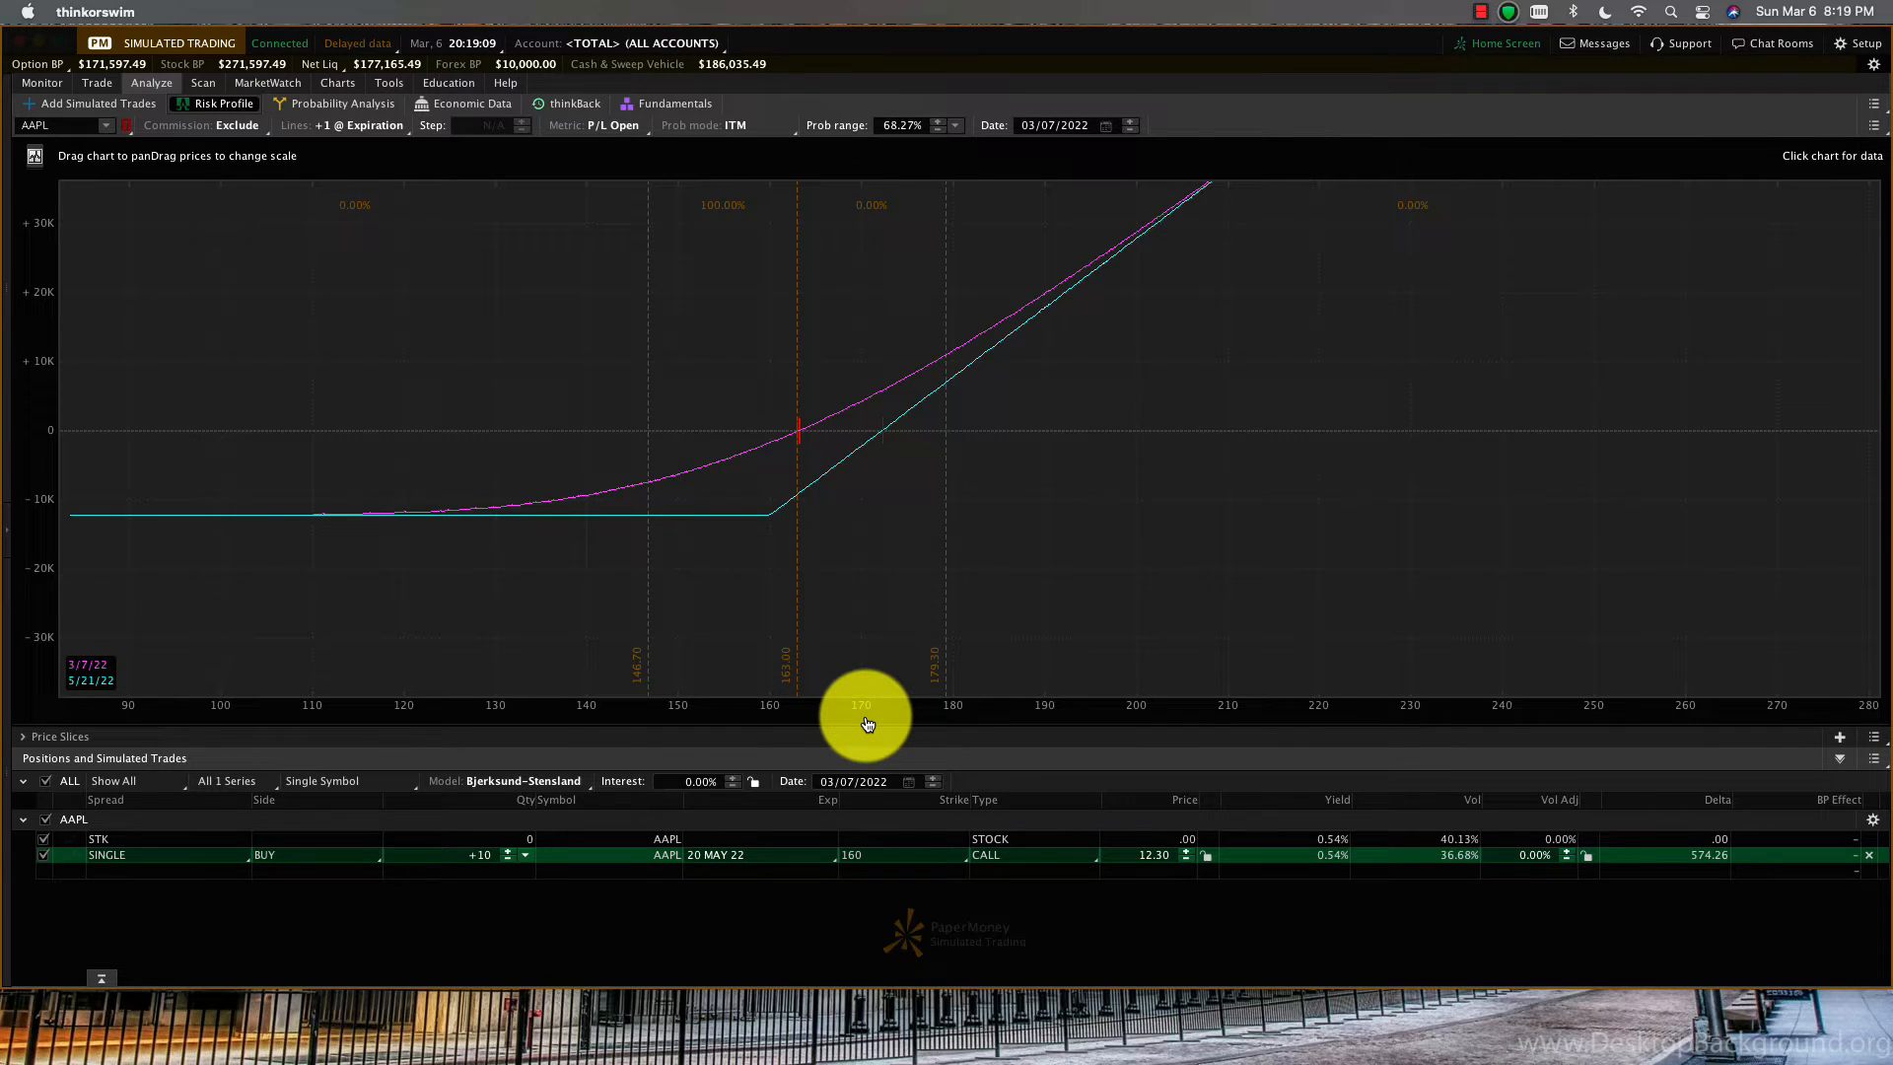
mouse_move(1031, 710)
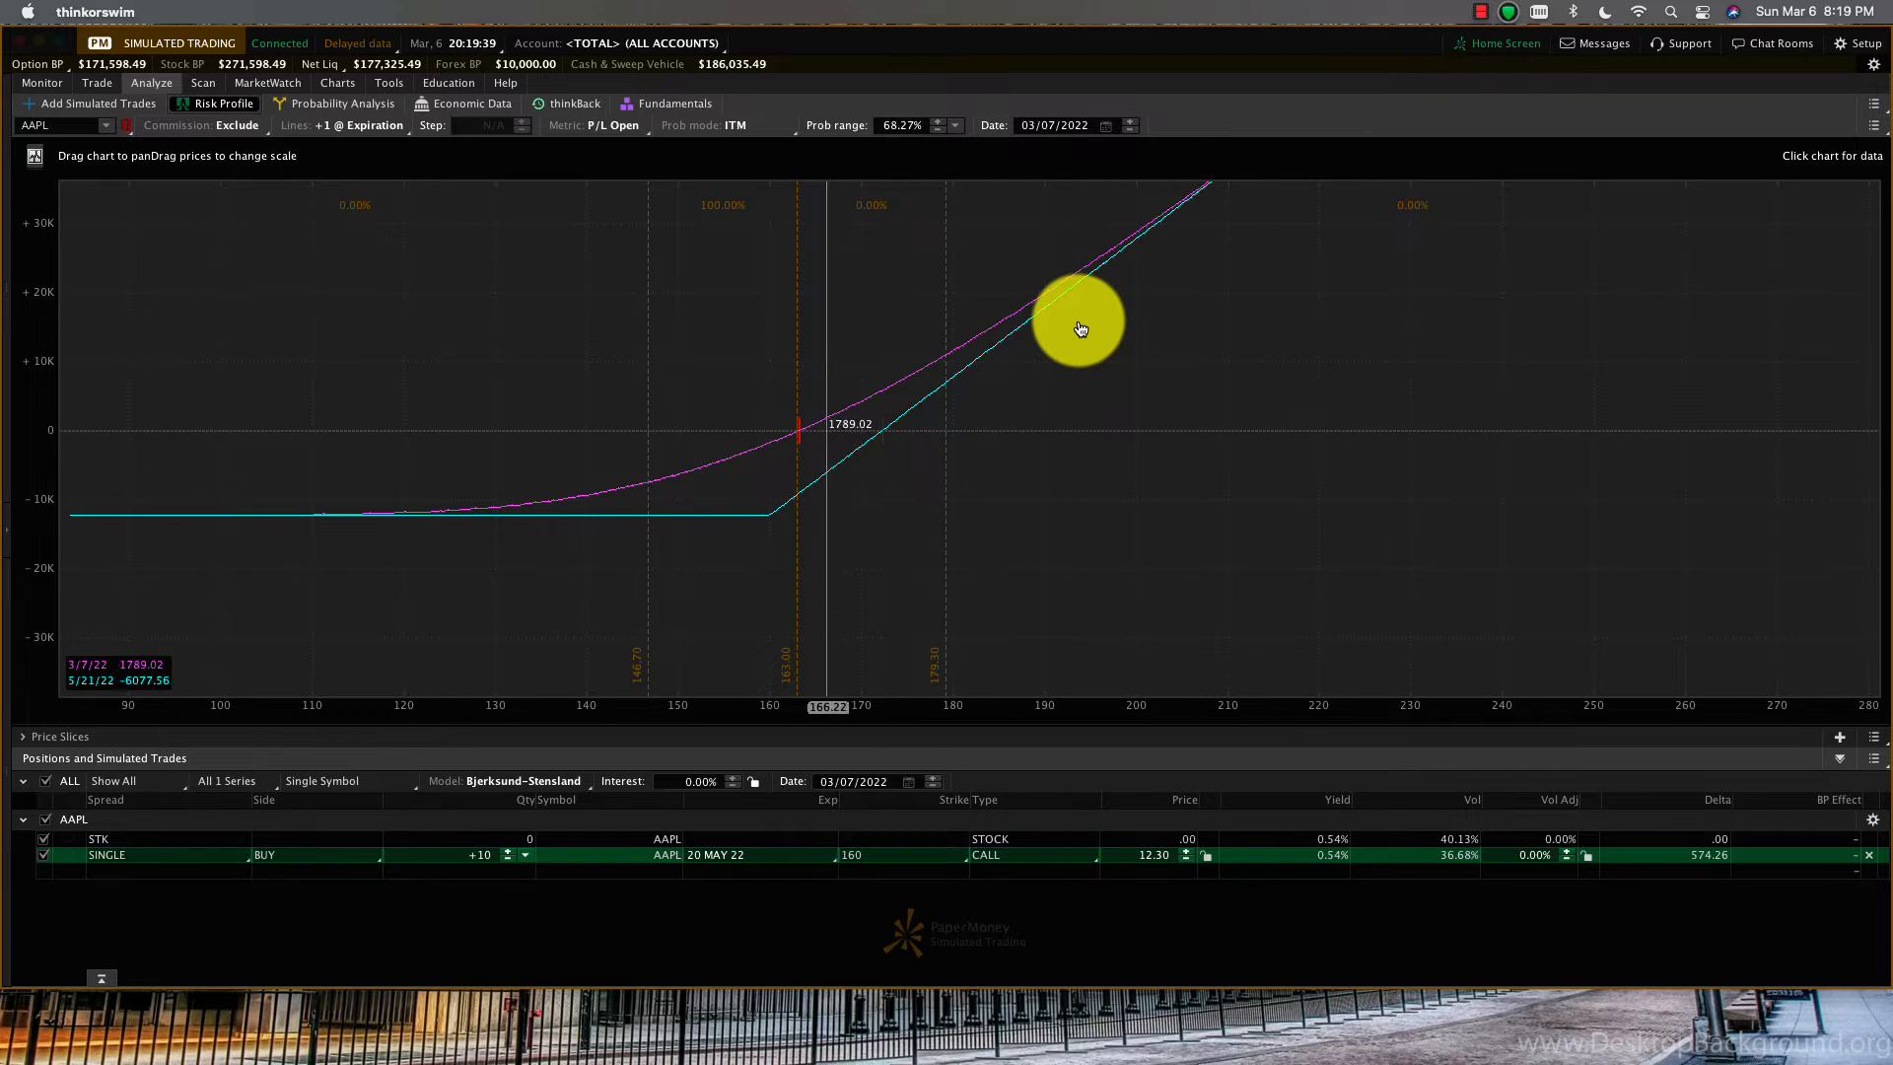
drag(1081, 329, 713, 503)
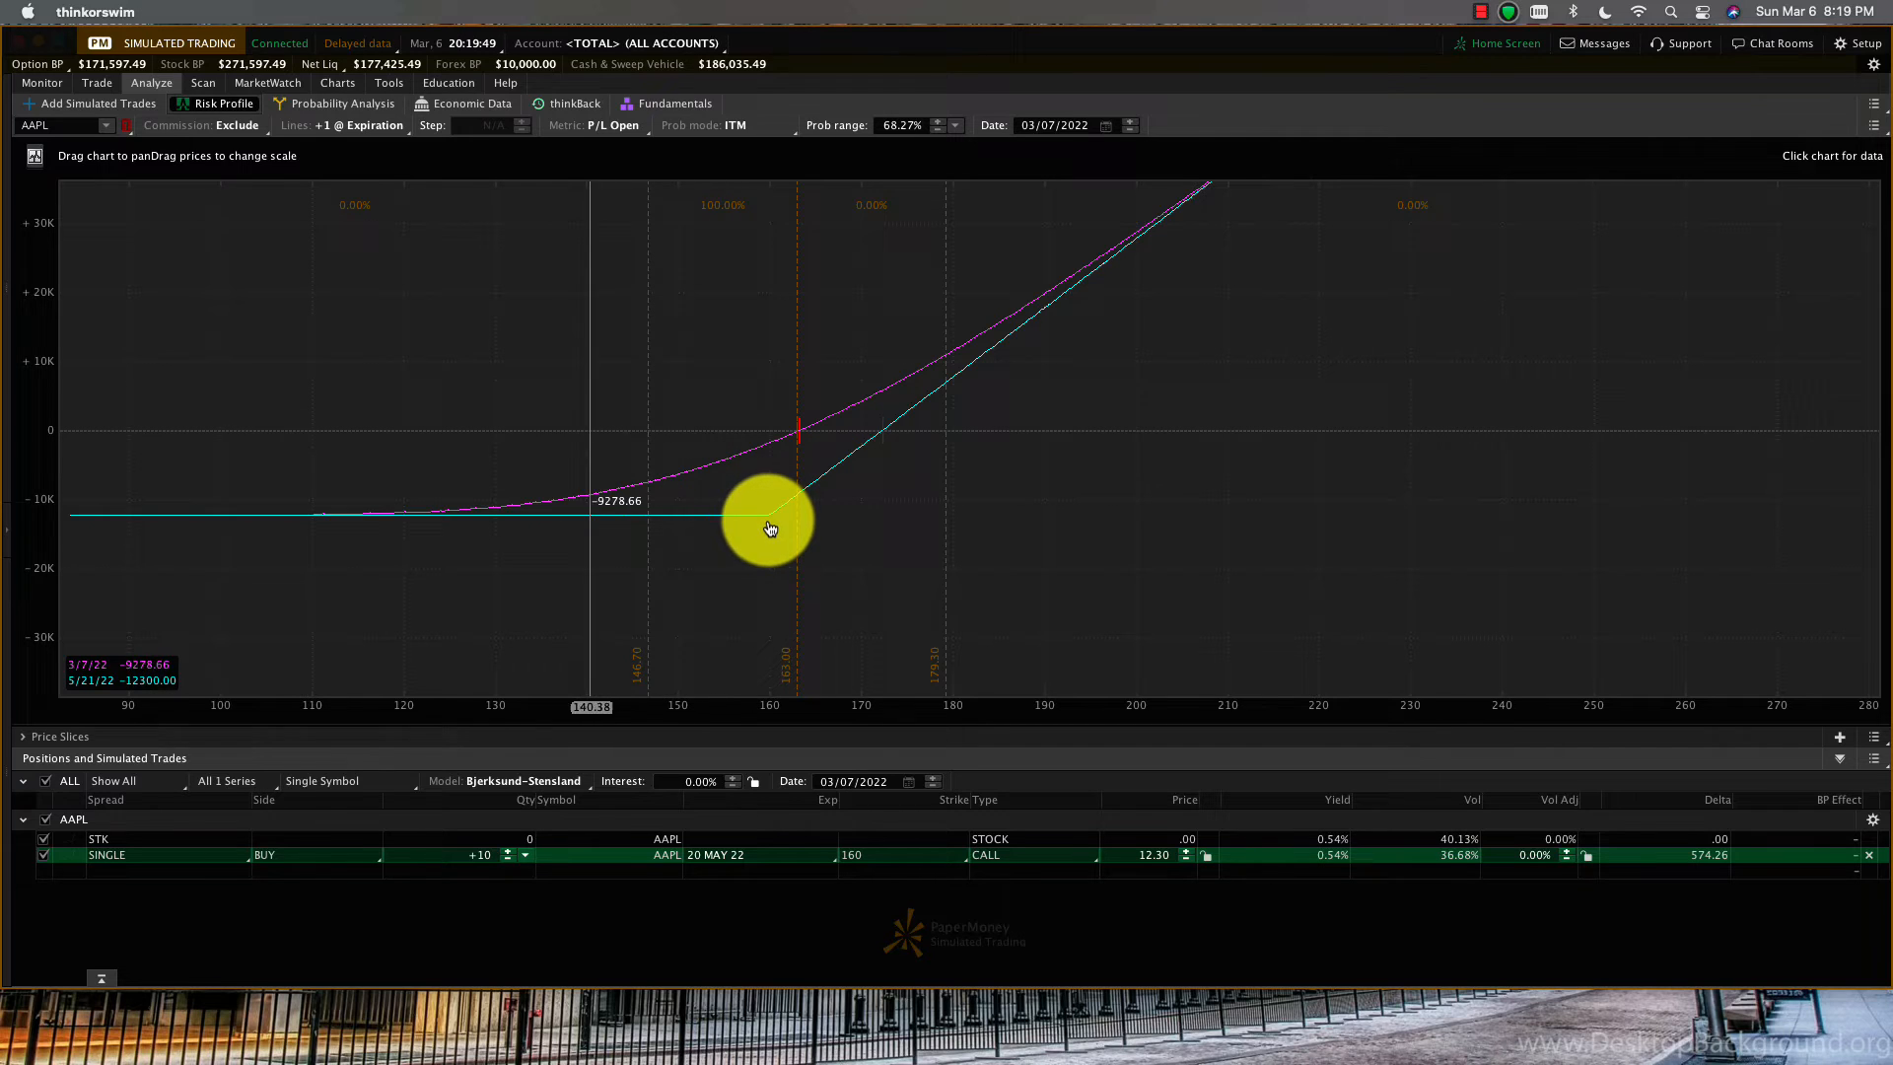
drag(592, 530, 767, 531)
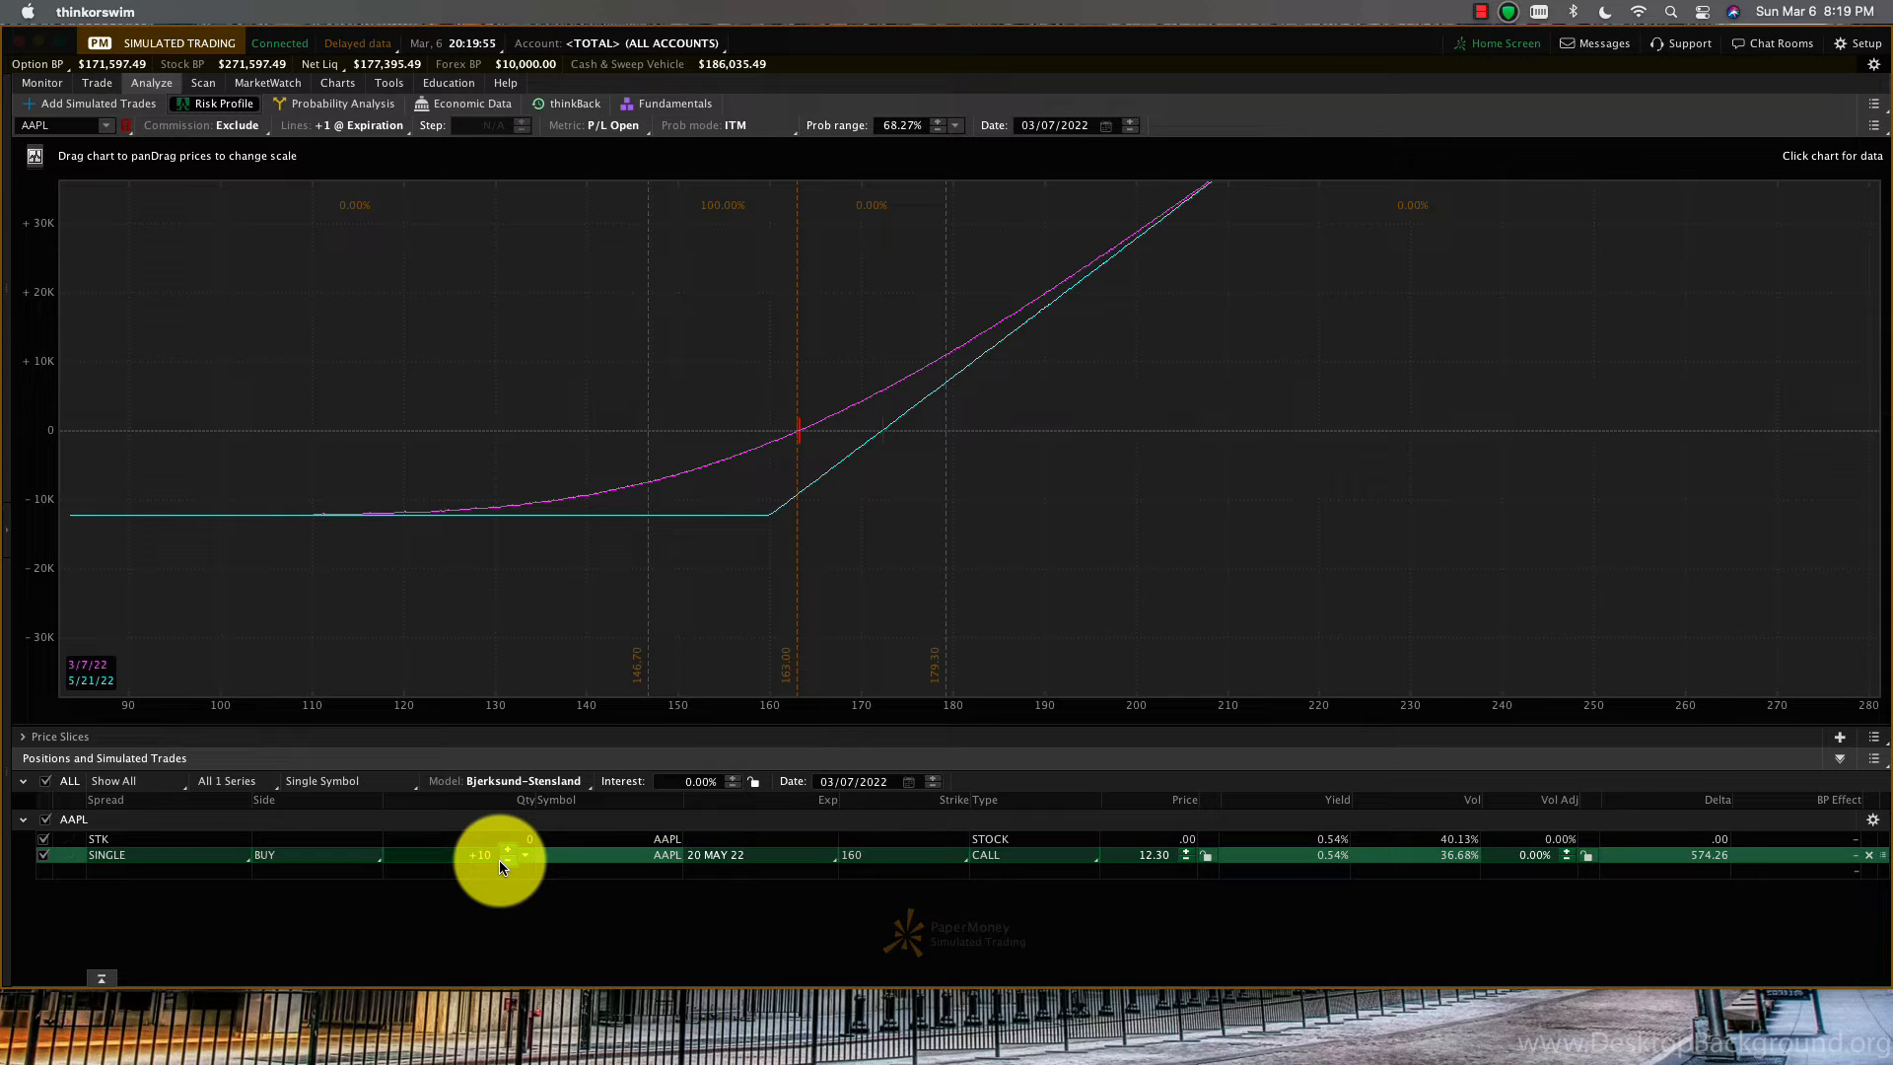
mouse_move(750, 550)
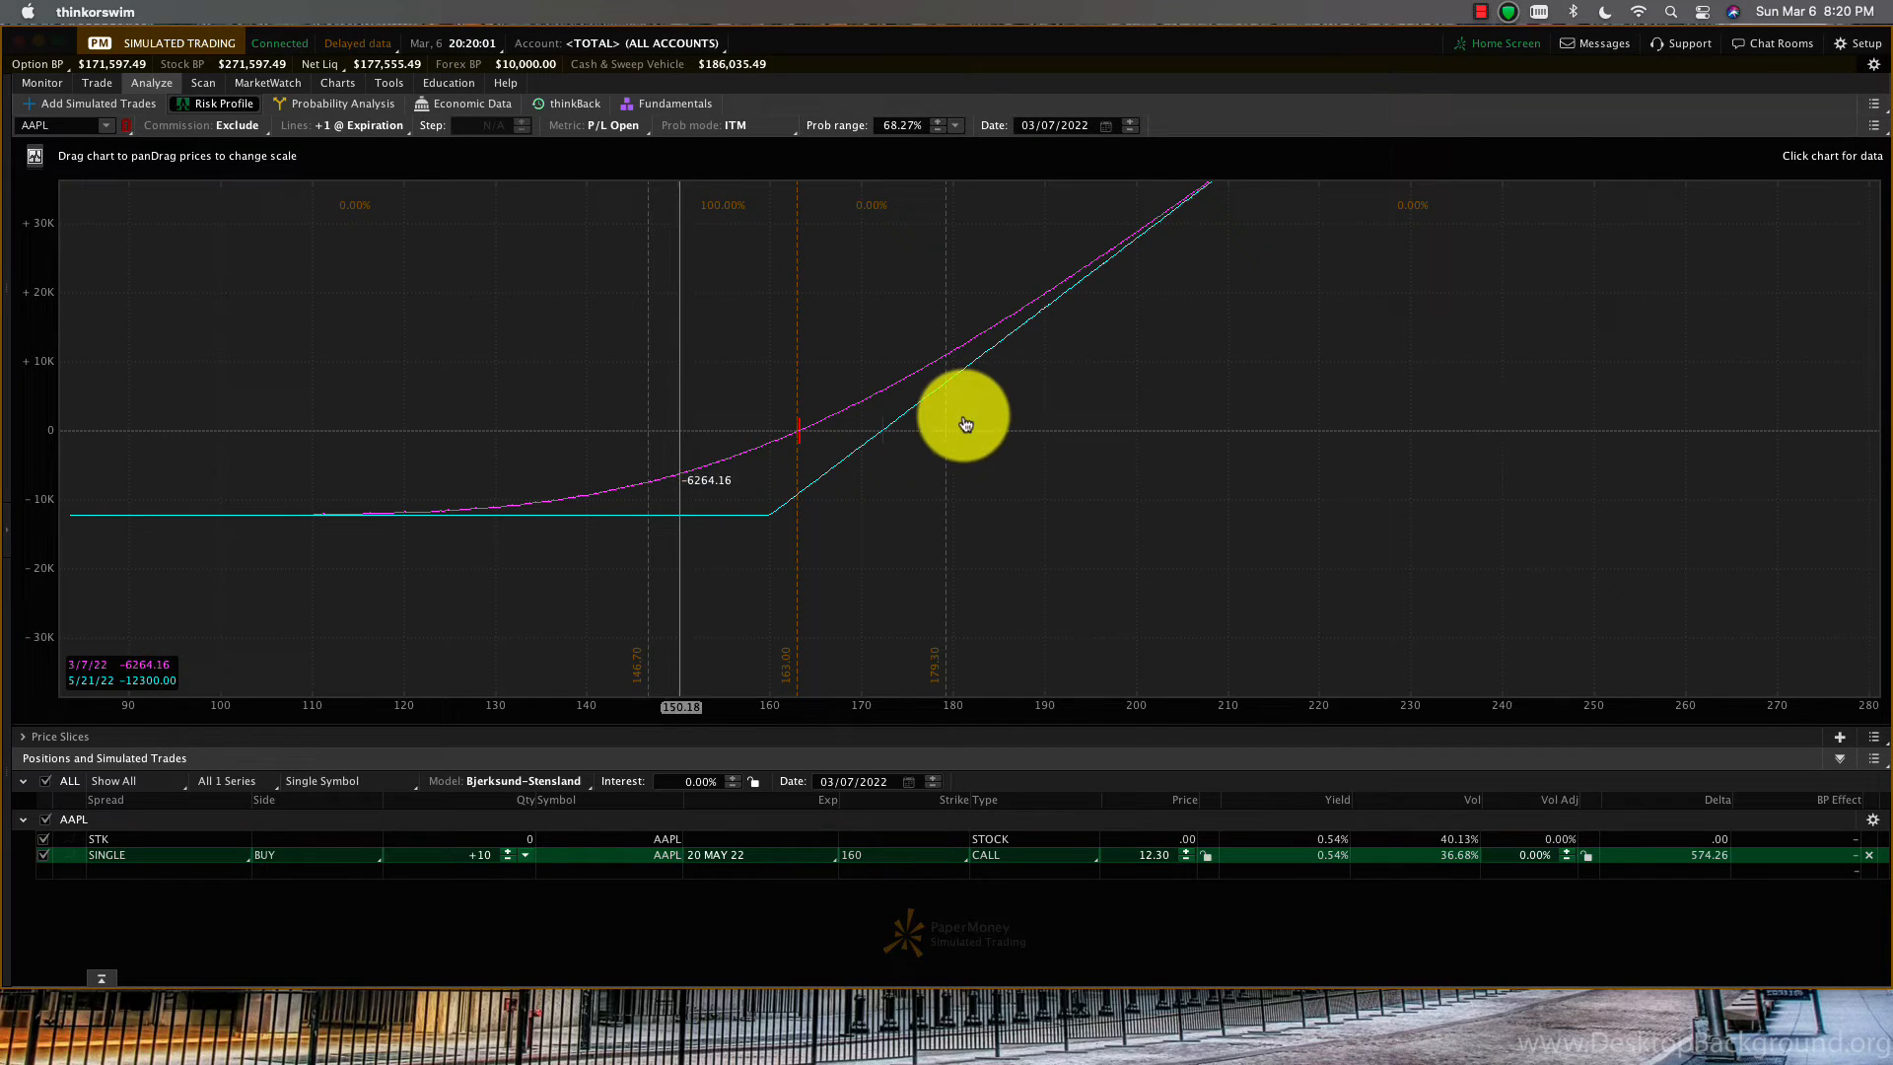
mouse_move(1079, 357)
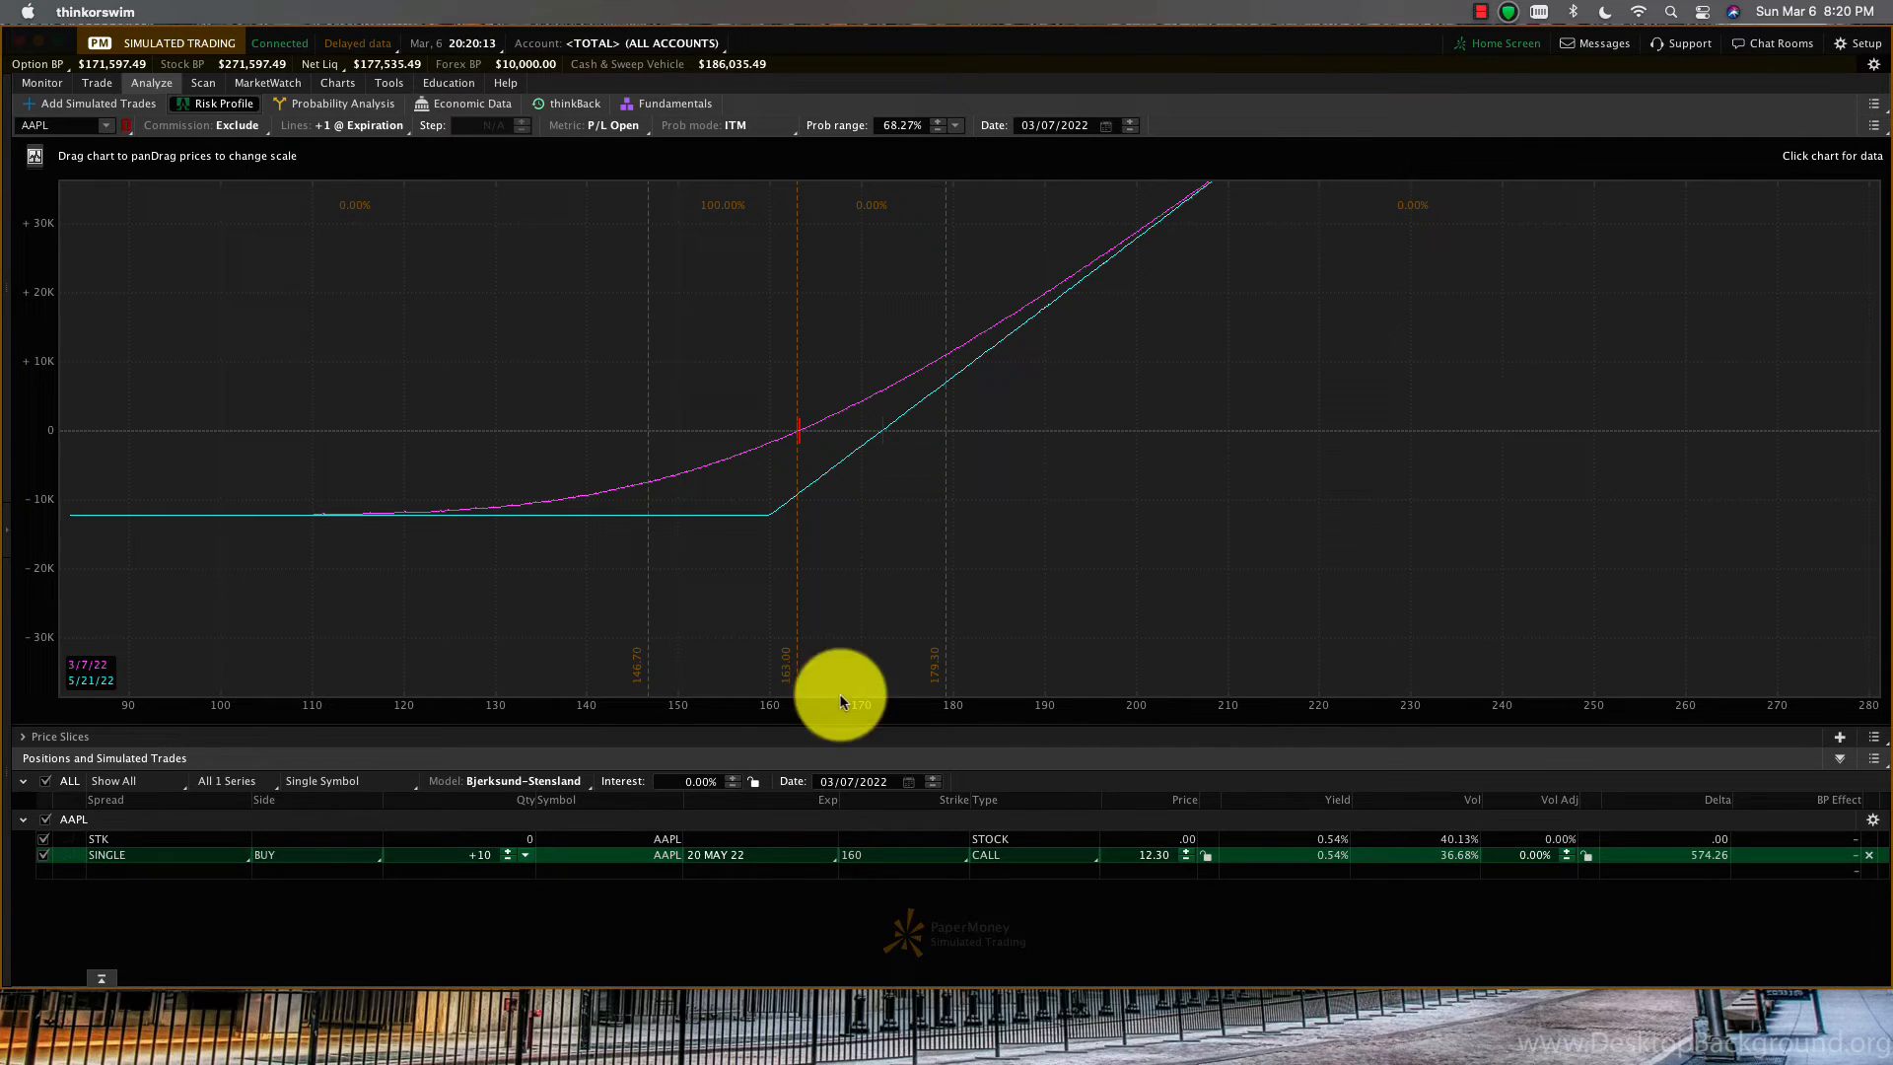
mouse_move(1026, 351)
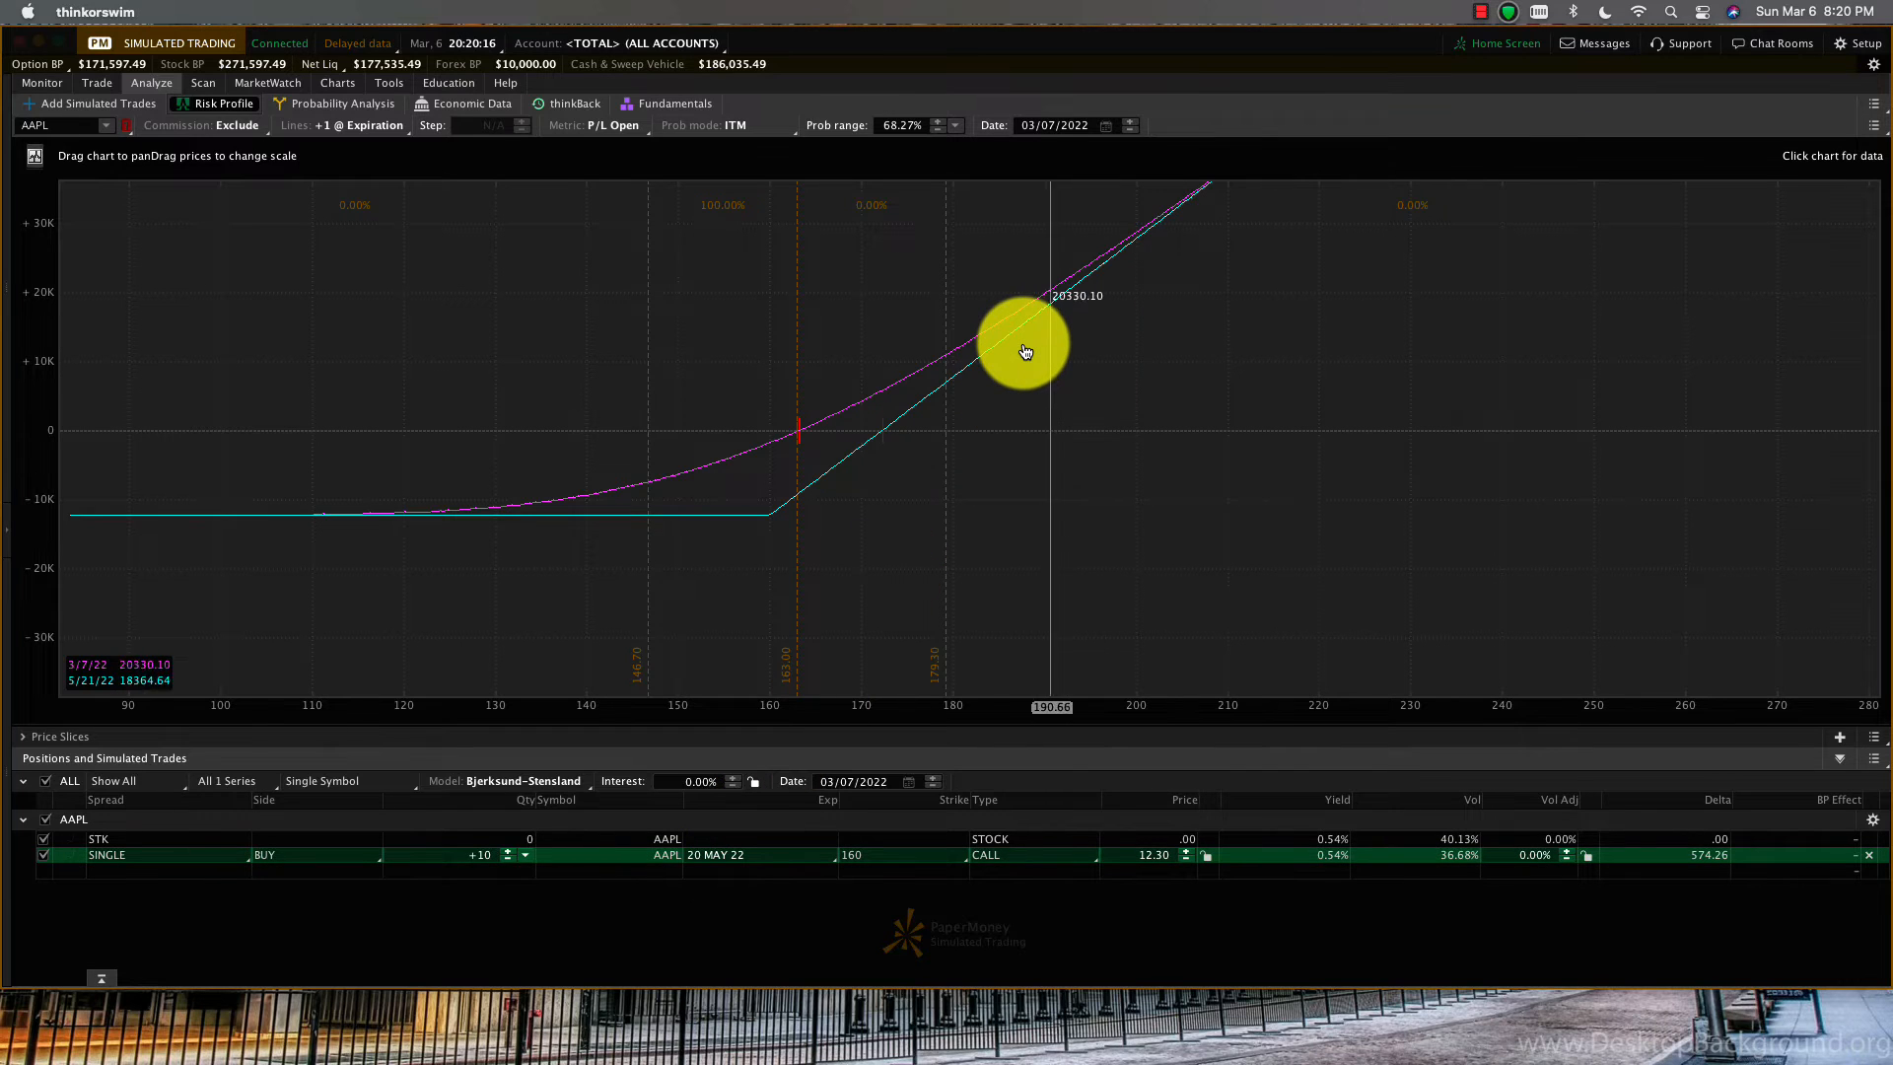
mouse_move(949, 338)
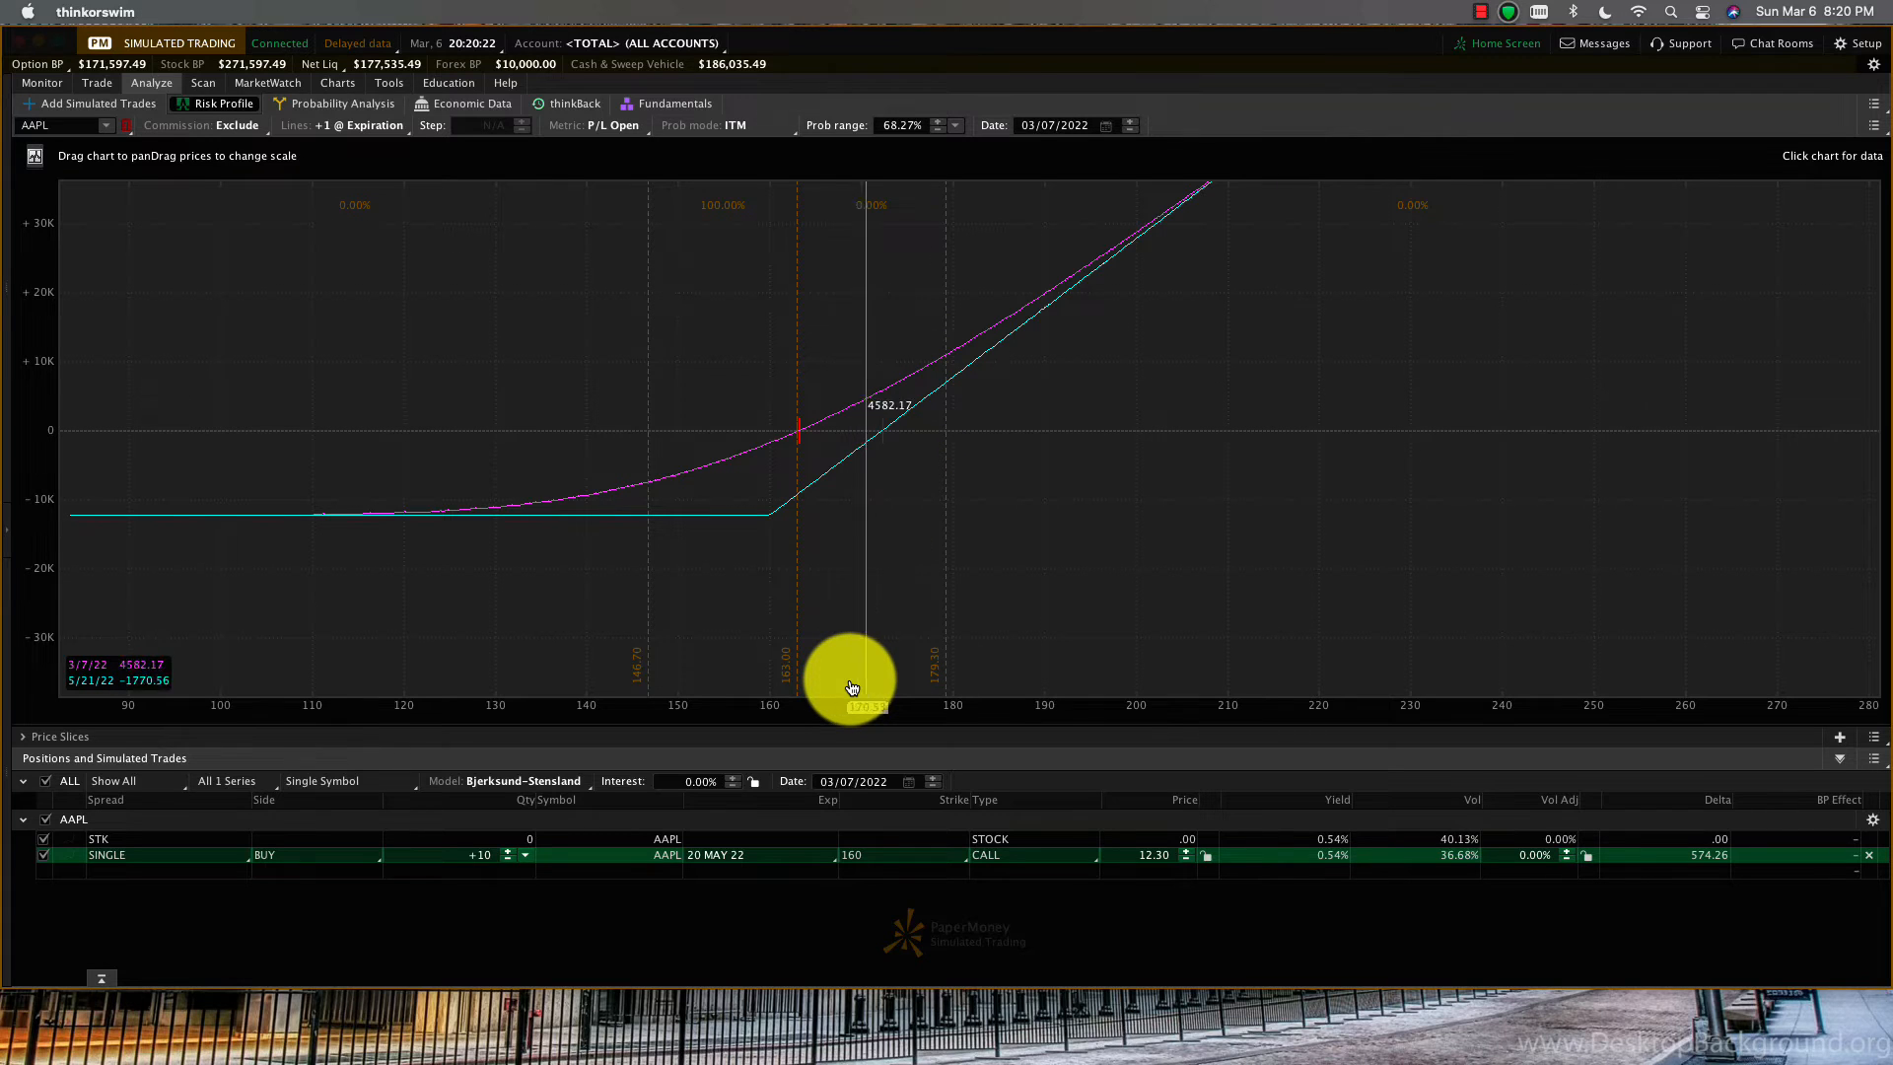
mouse_move(943, 661)
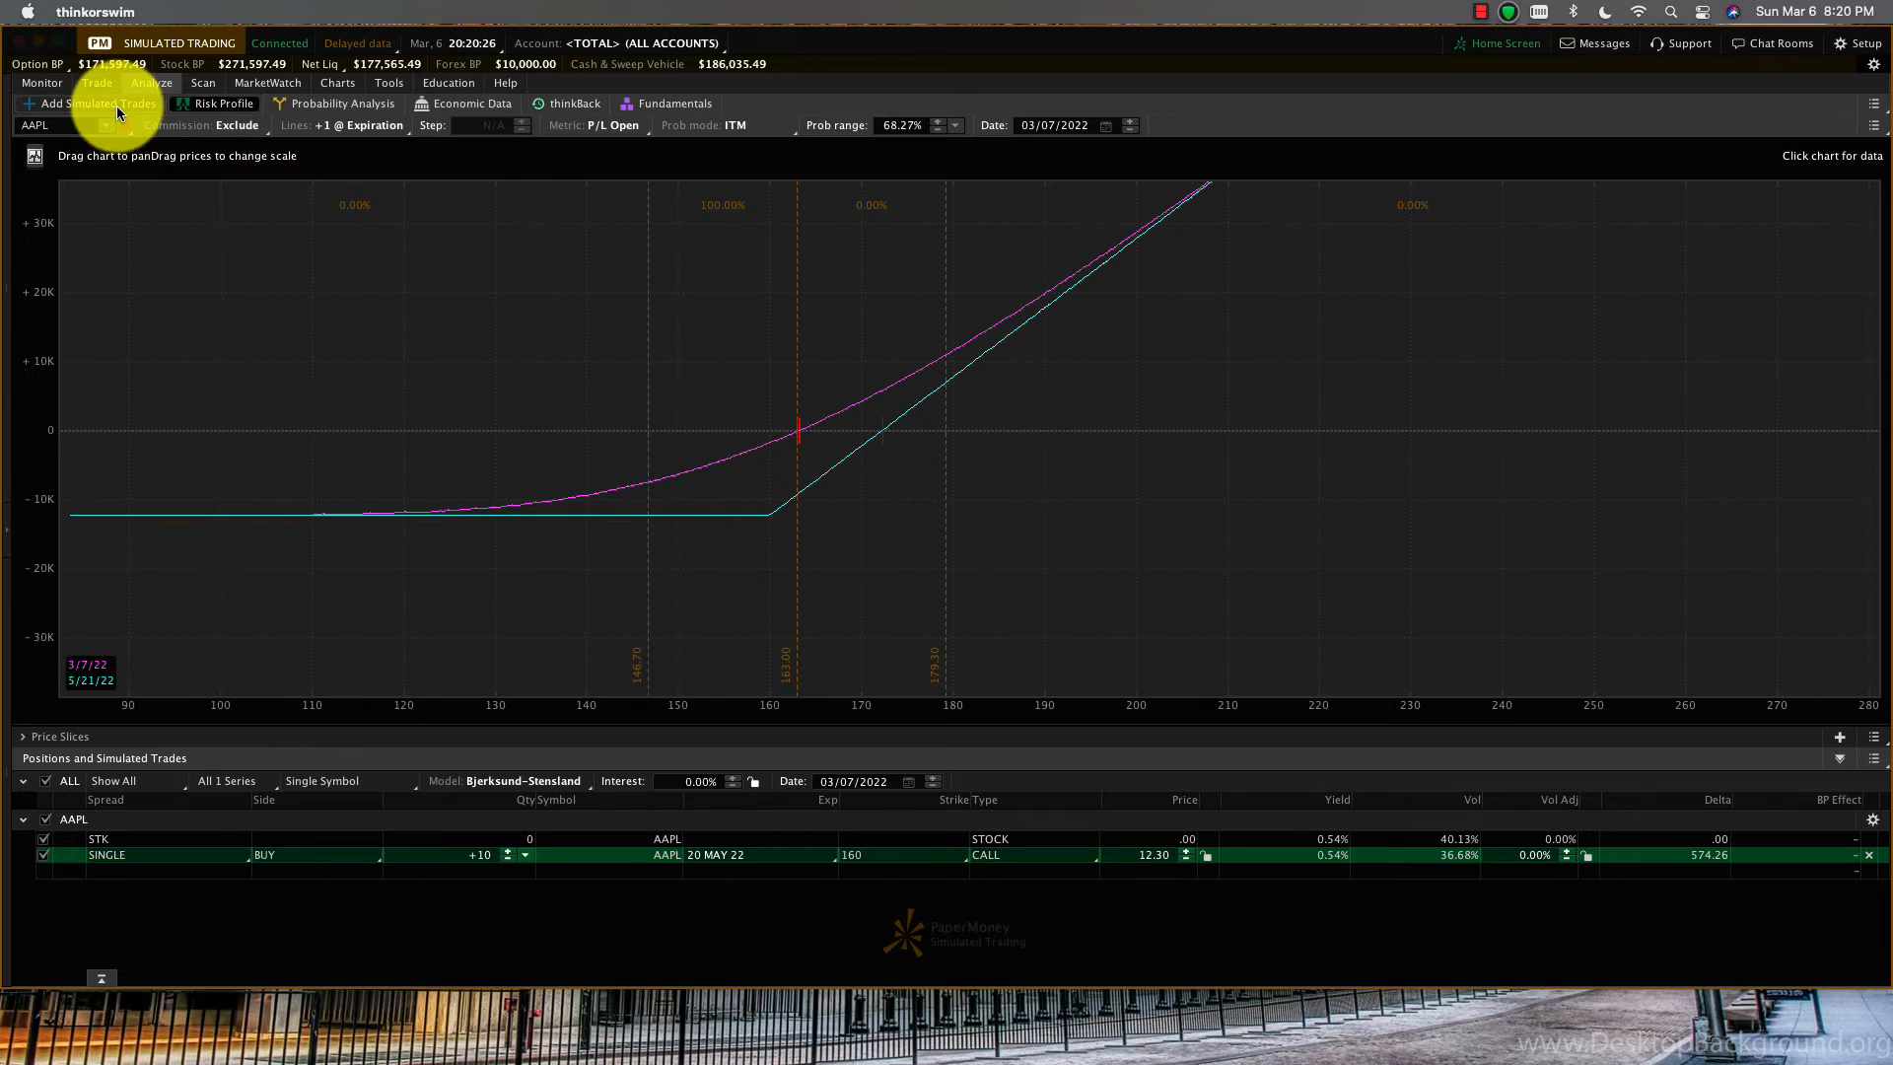
Return from the Risk Profile chart to the AAPL option chain's expiration list.
click(152, 83)
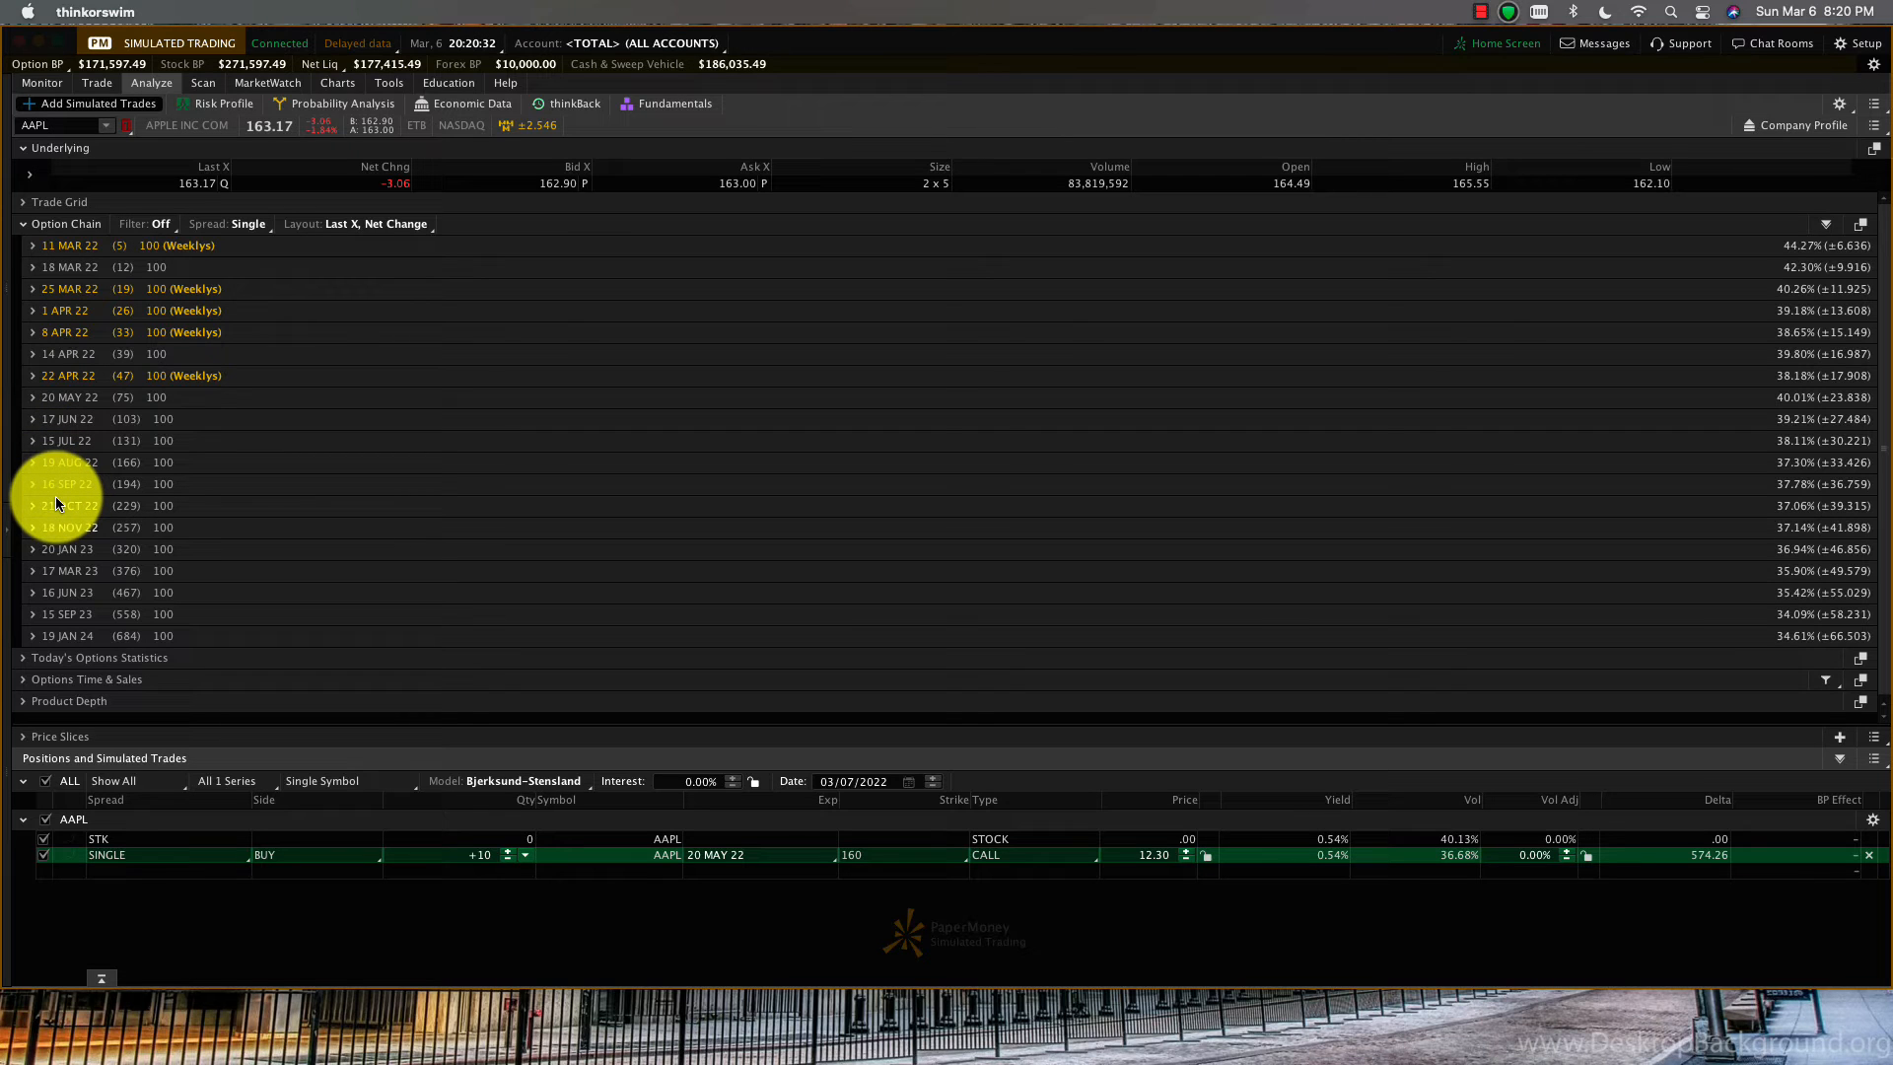
Browse the 20 JAN 23 expiration strikes, then collapse them again.
click(34, 584)
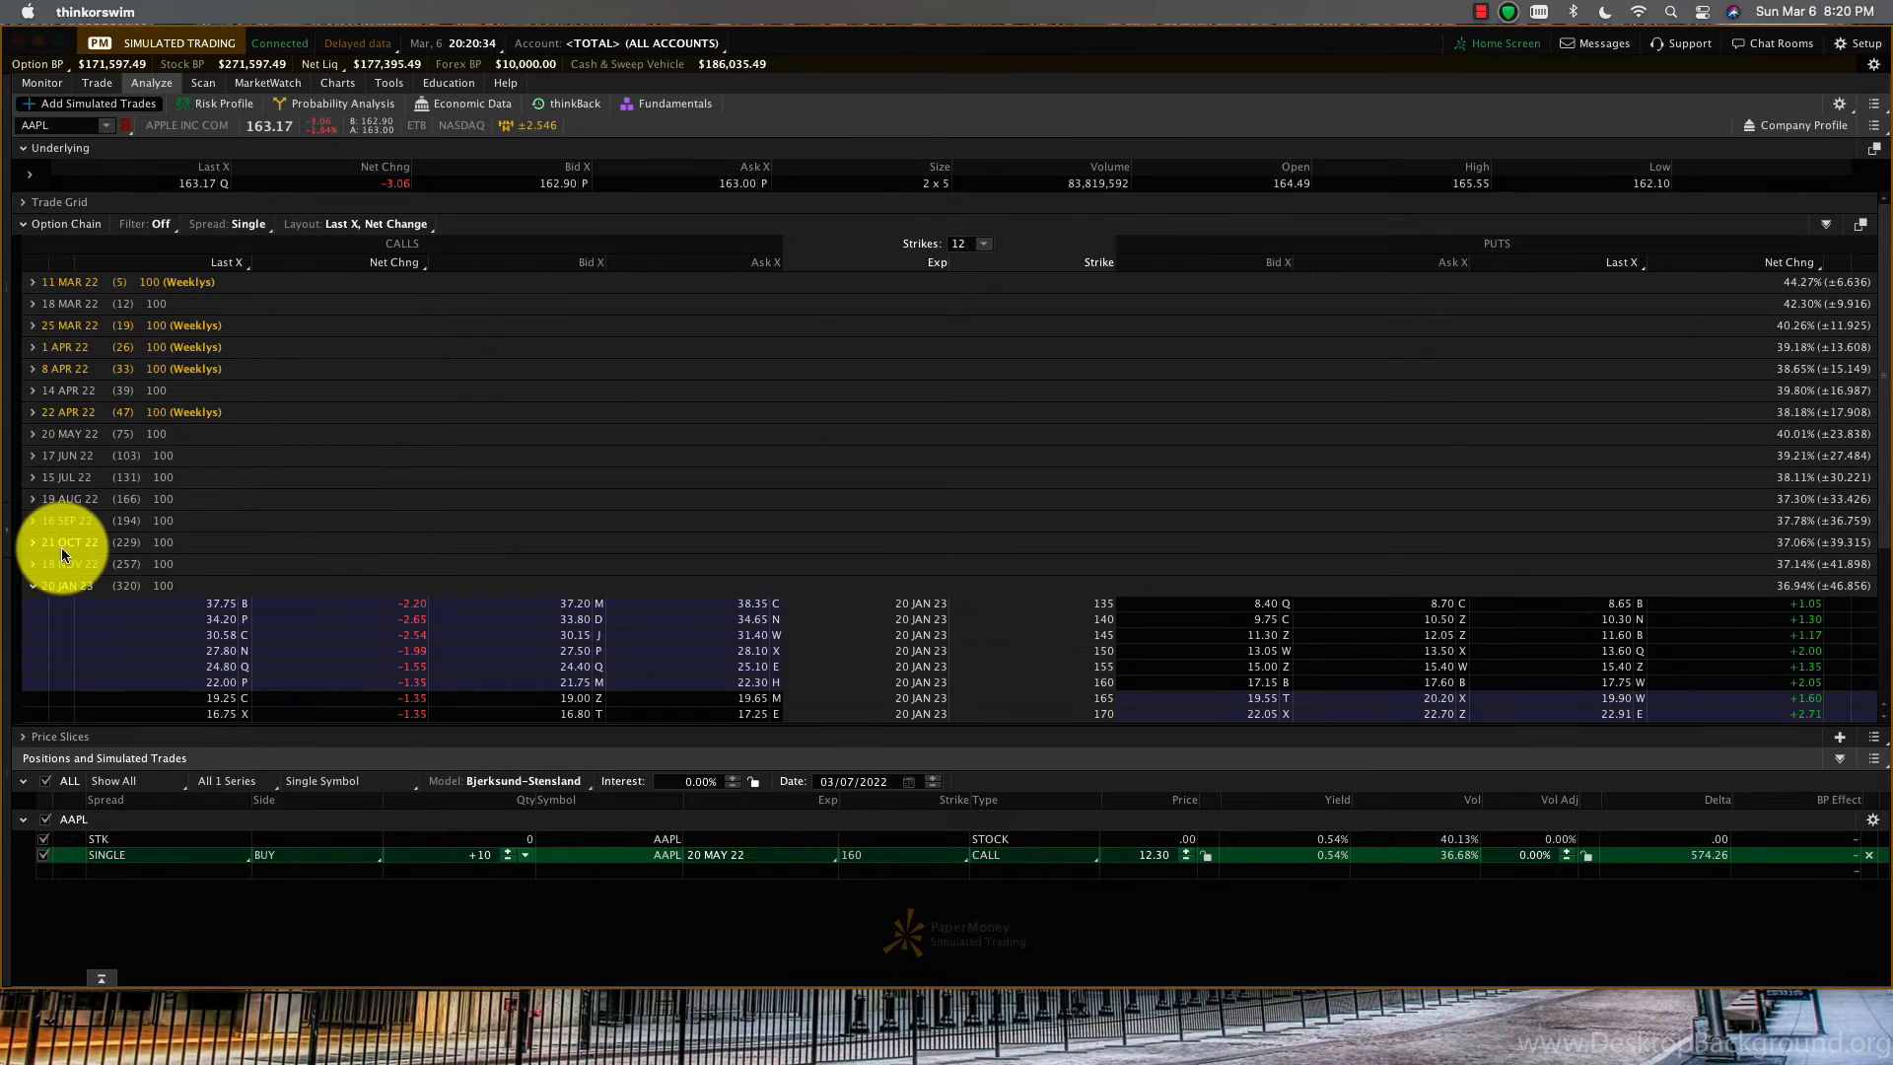
scroll(down, 3)
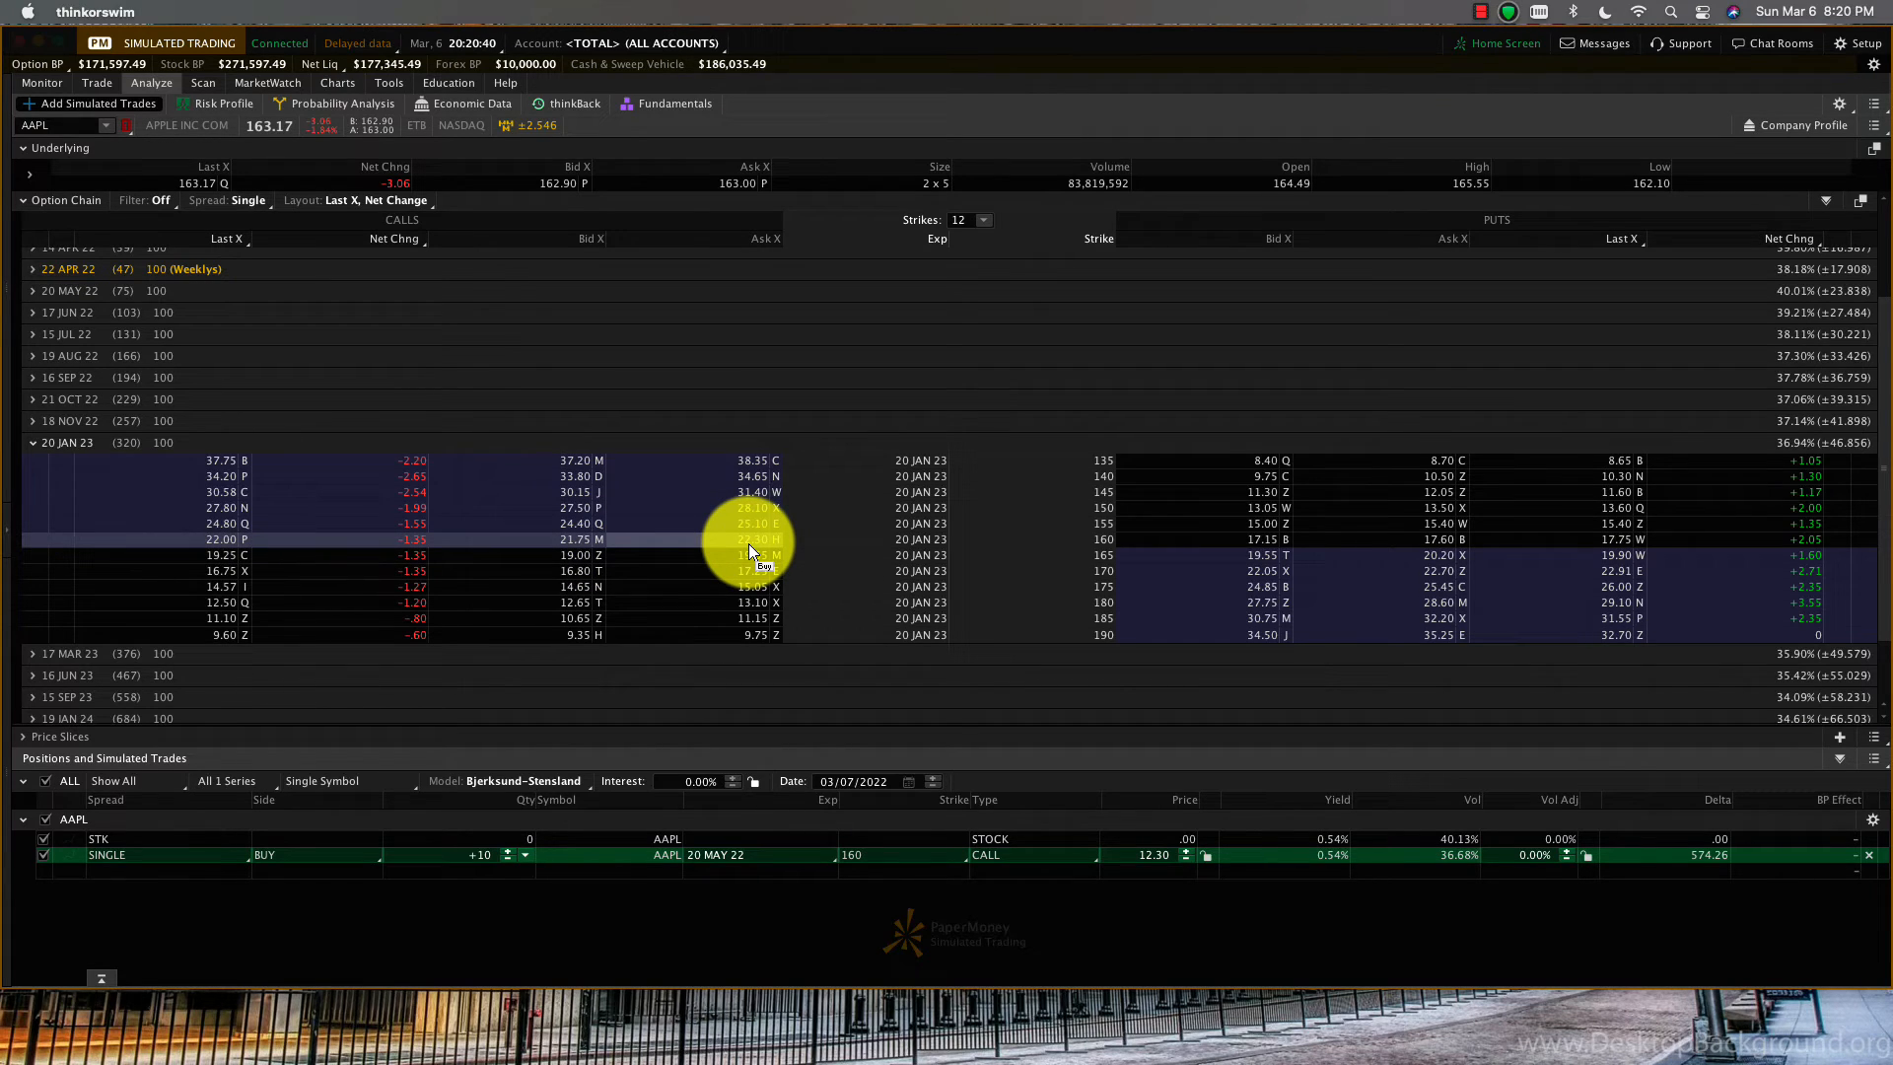
mouse_move(1014, 755)
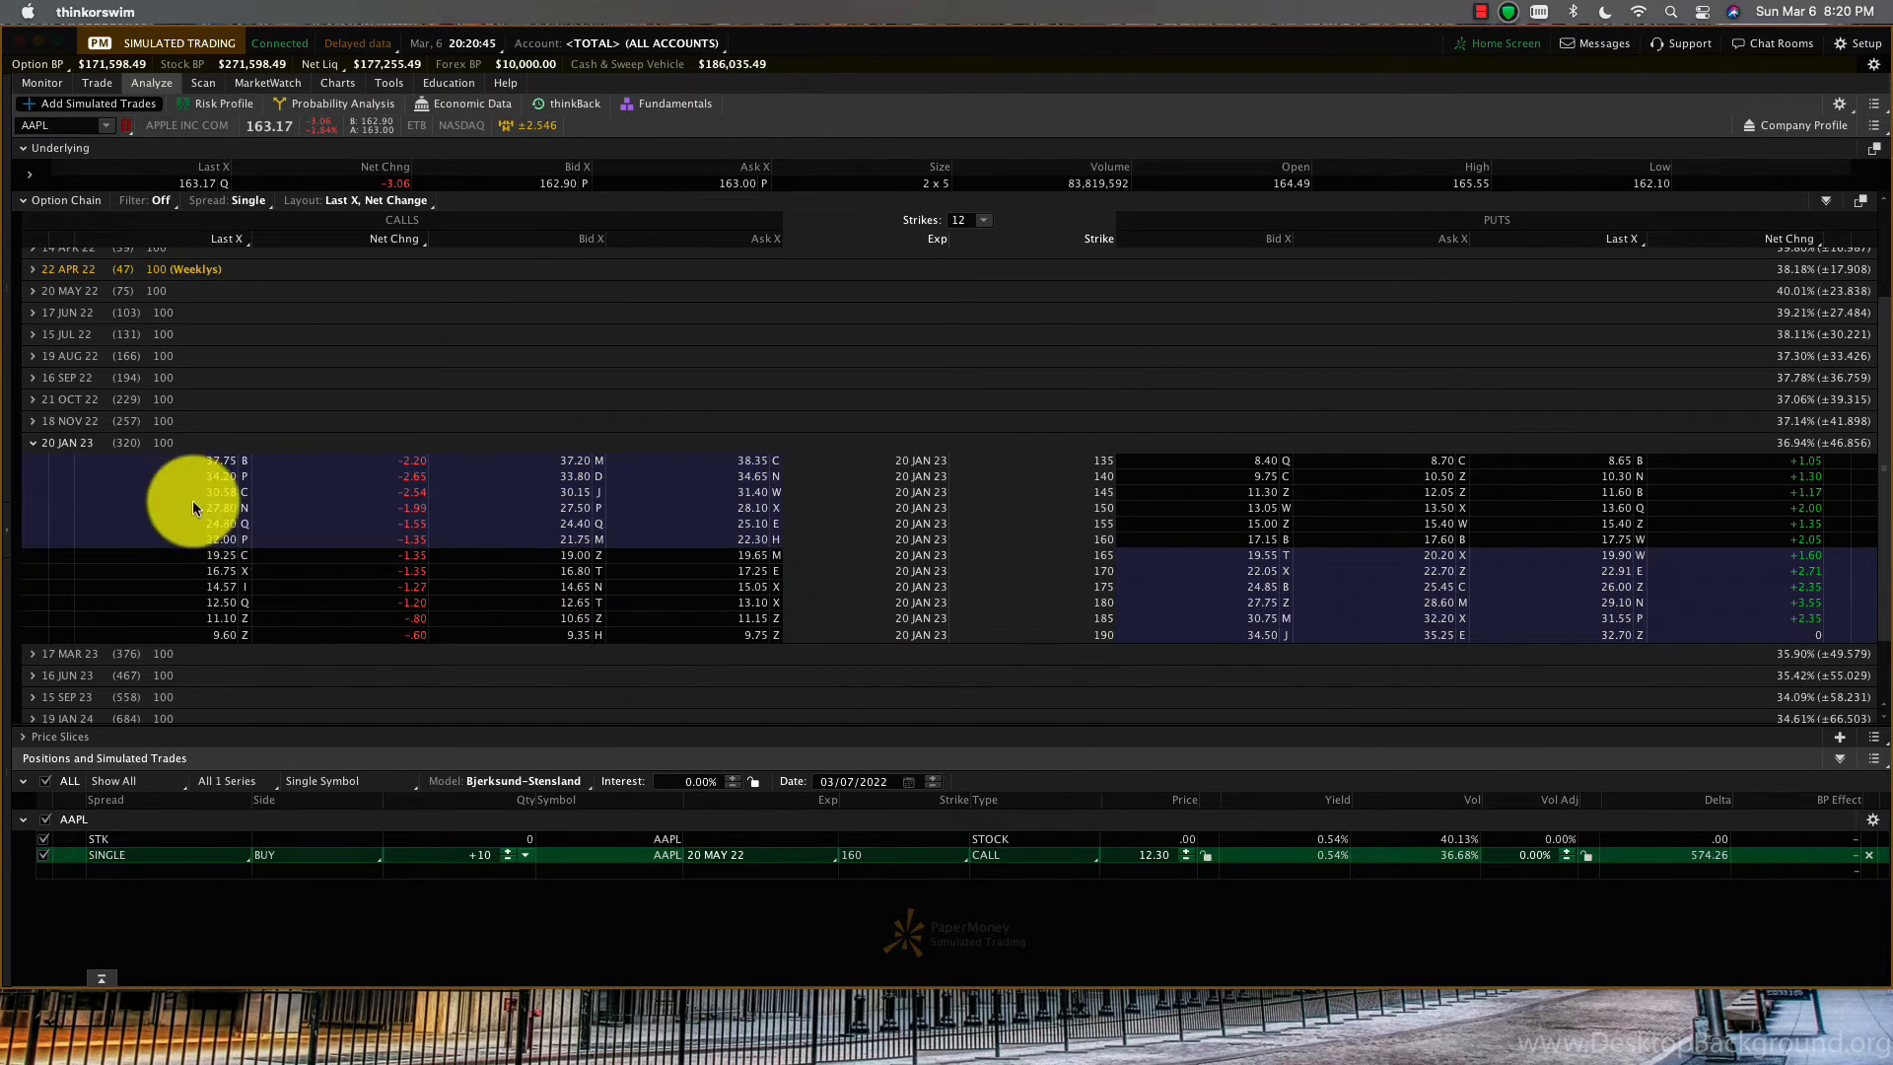
click(266, 83)
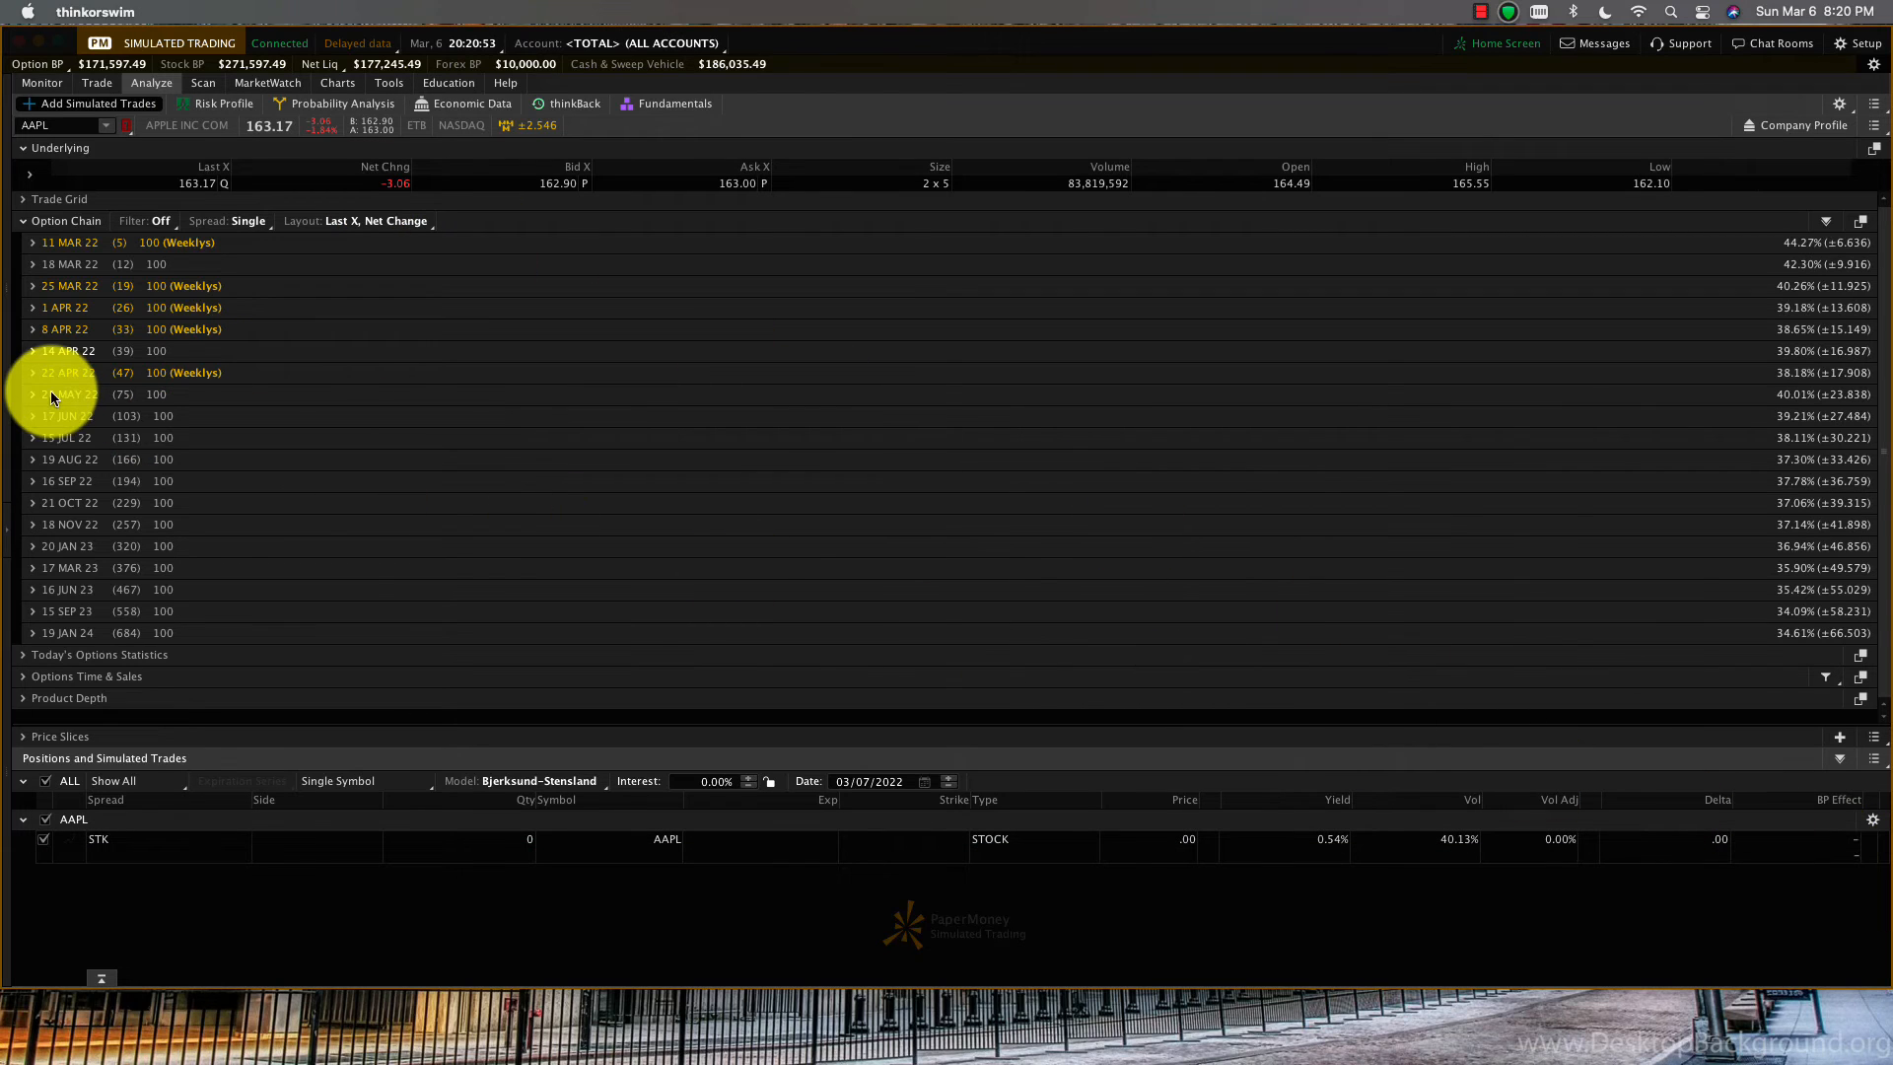
Buy 10 AAPL 20 May 22 160 puts as a simulated trade and view its payoff curve.
click(33, 394)
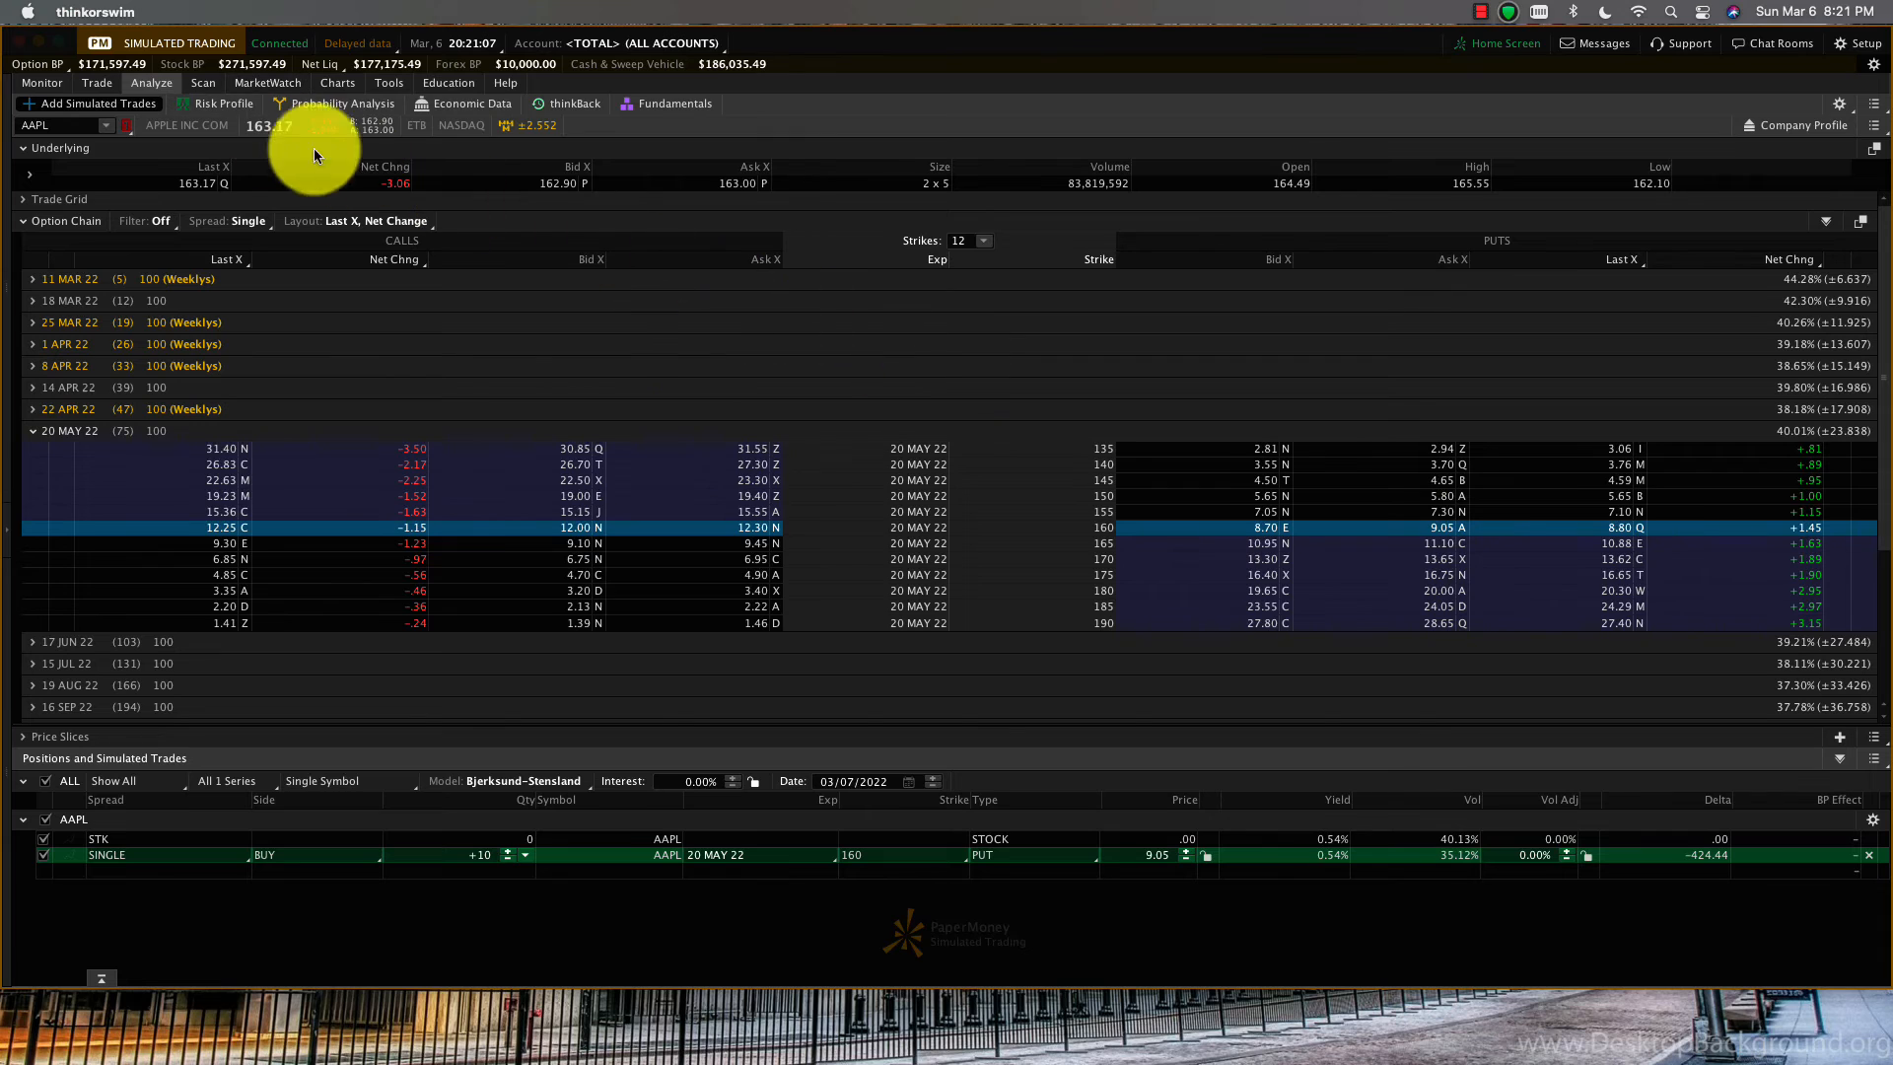
click(223, 102)
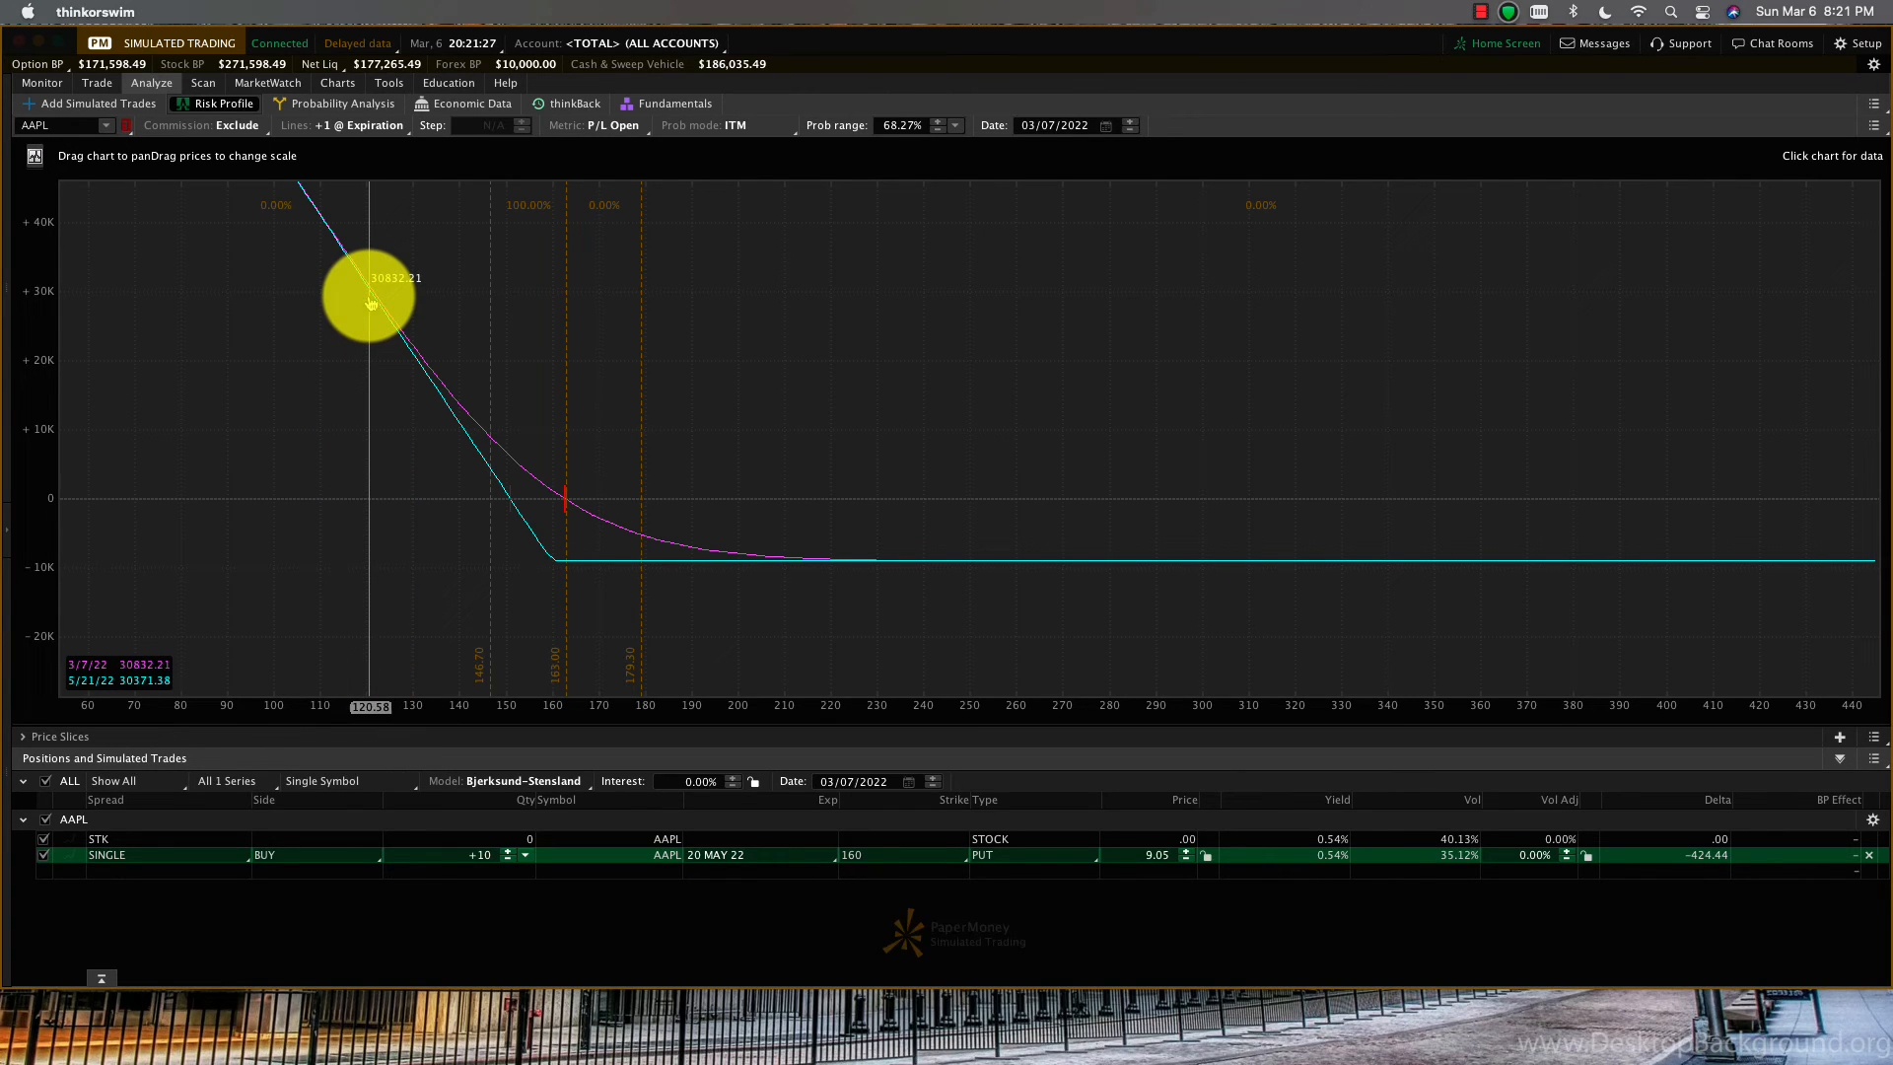
Read the 160 put's profit at low AAPL prices, then bring up the Charts view list.
drag(371, 290, 554, 551)
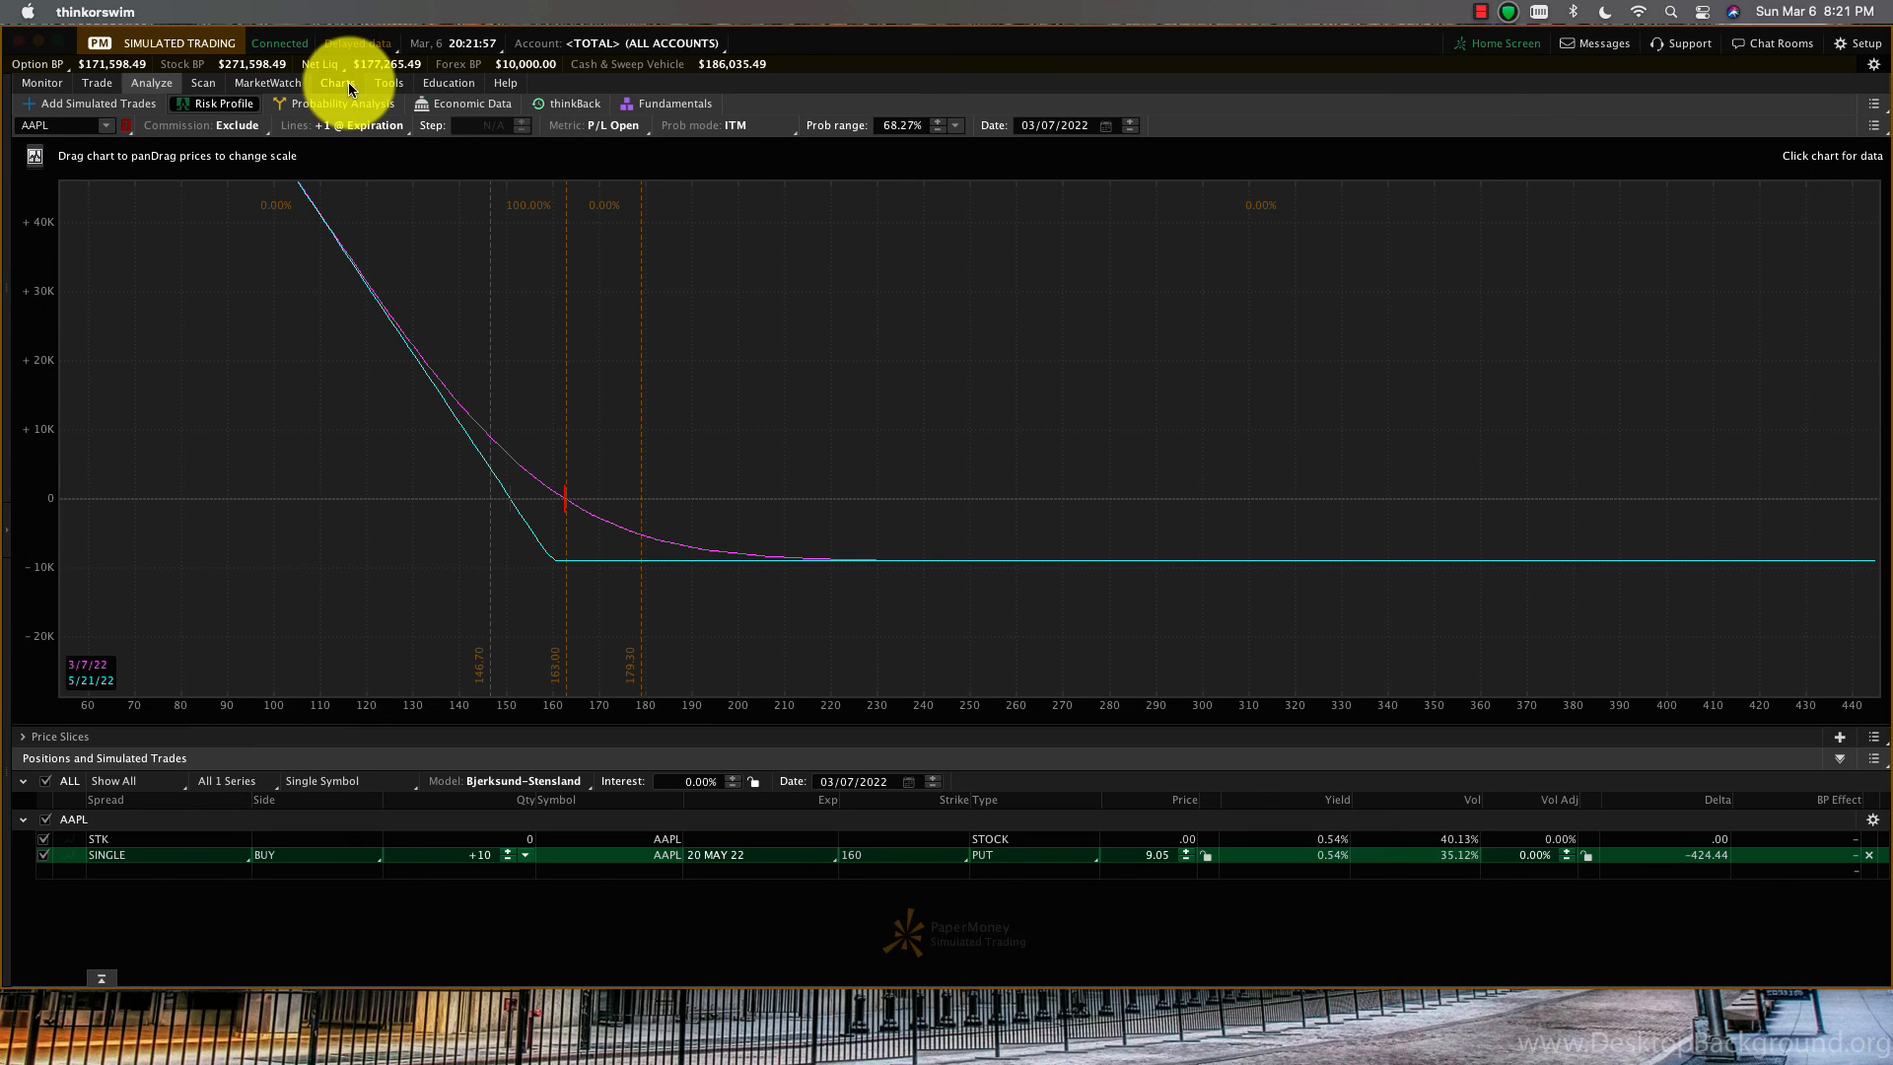
click(337, 82)
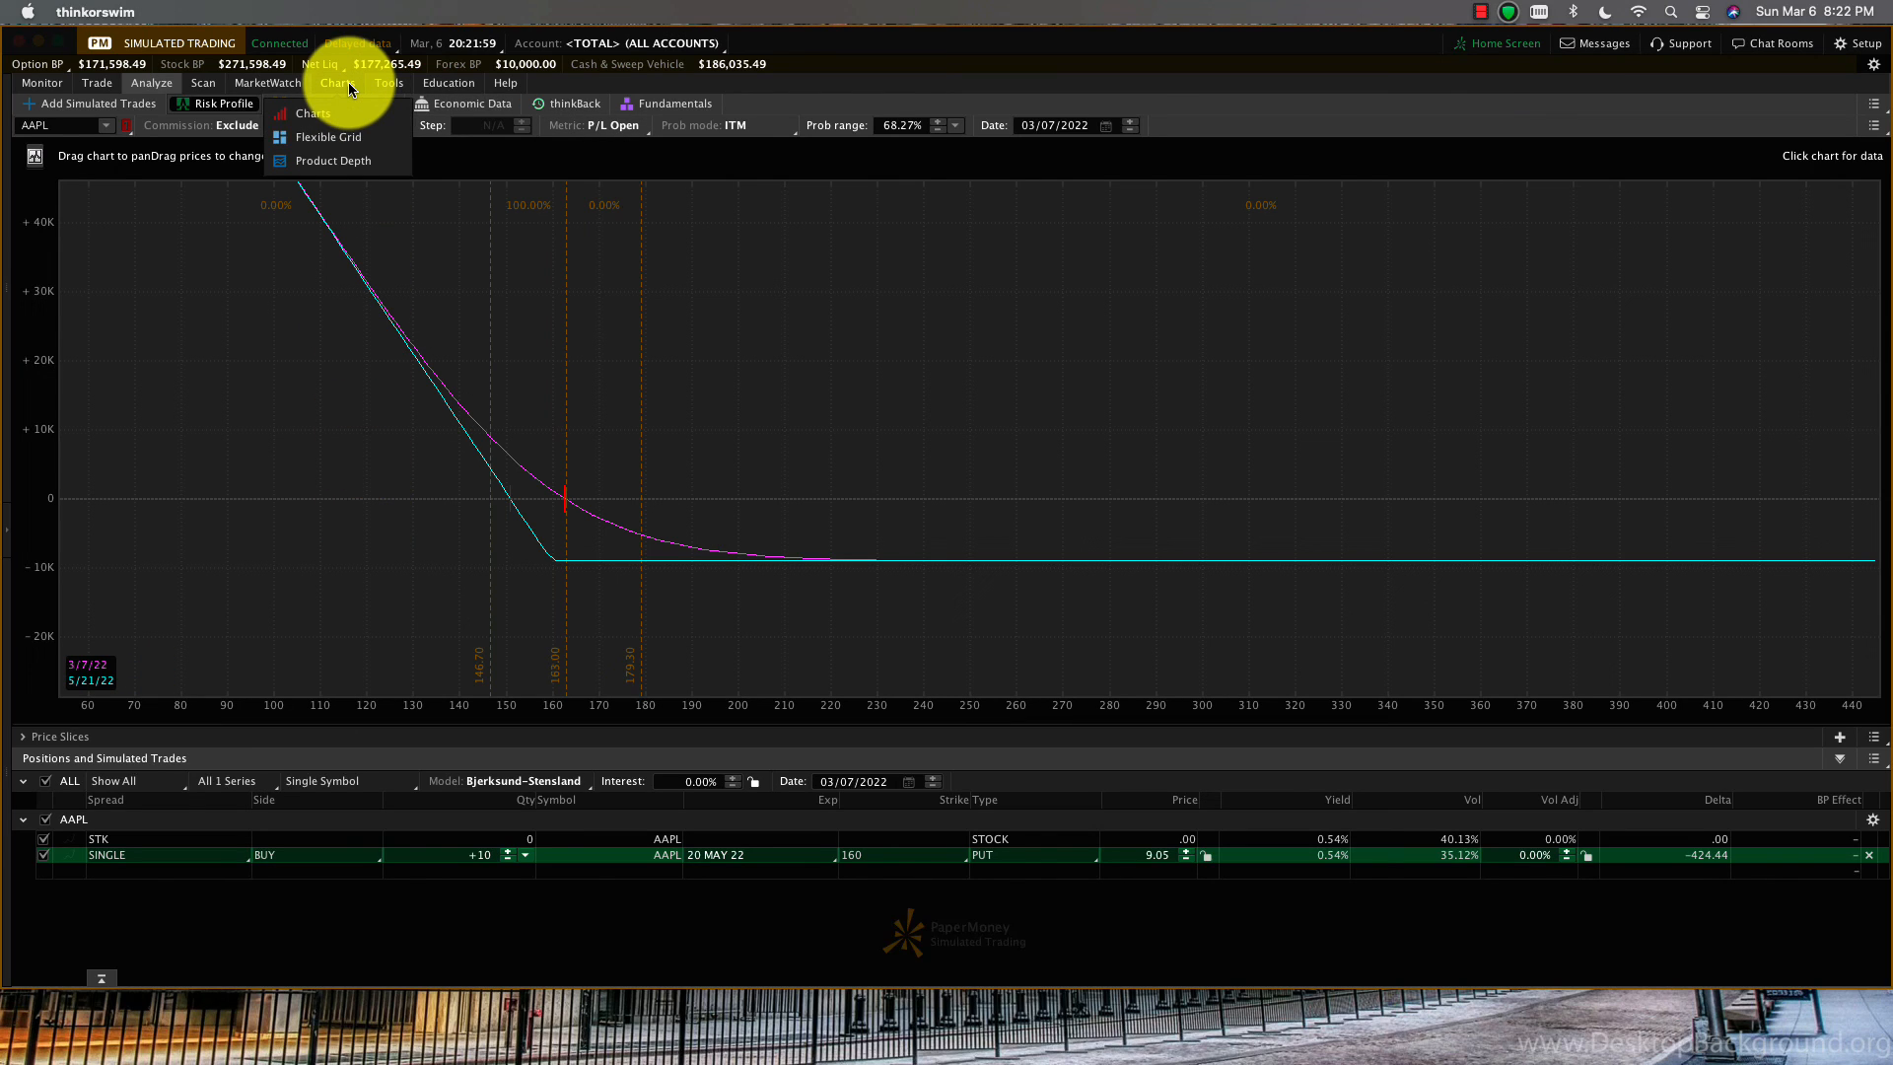